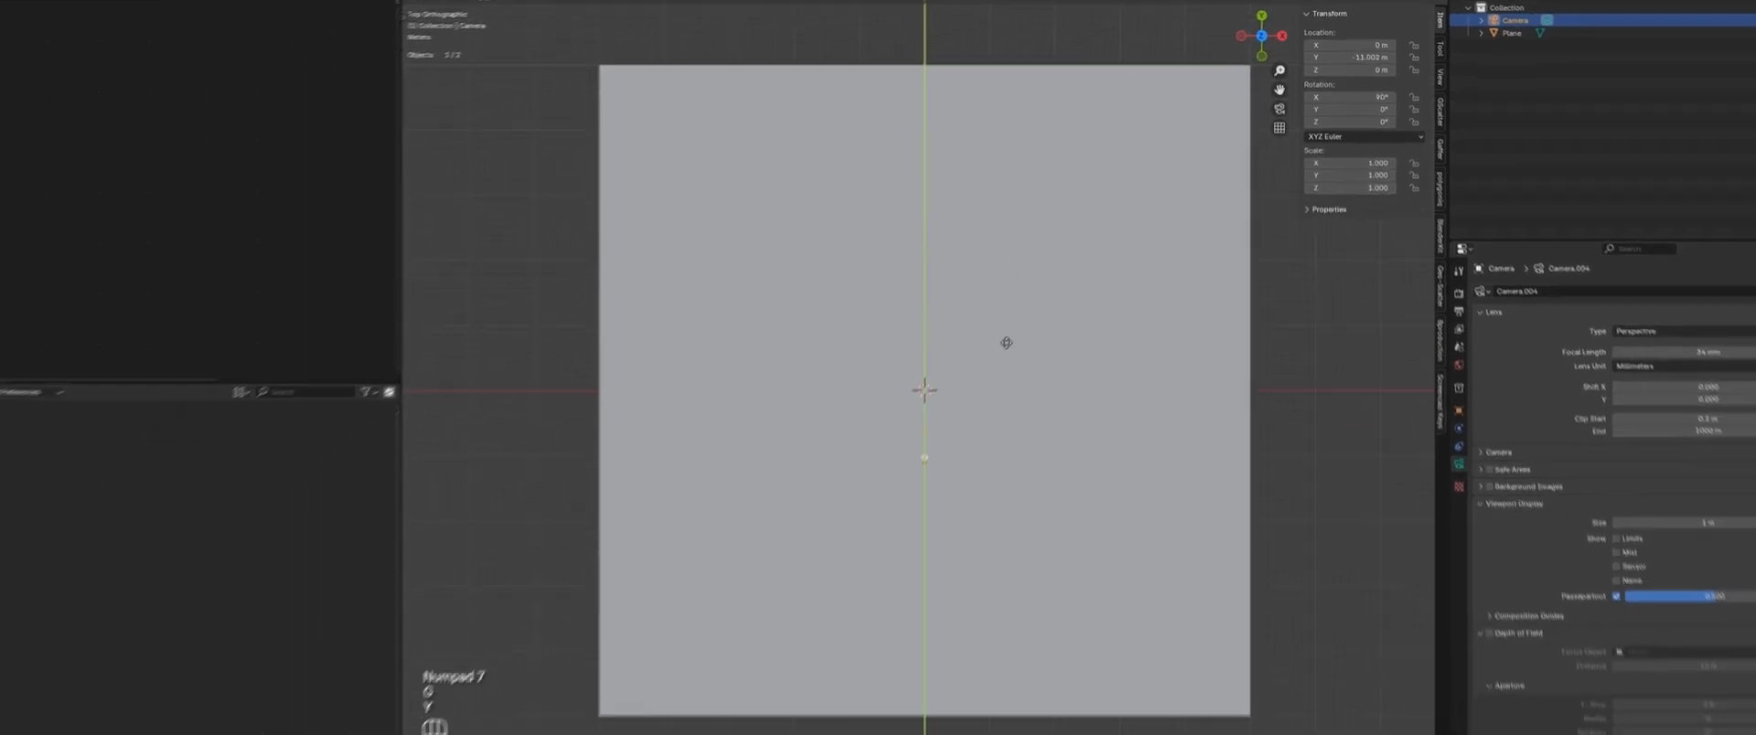
Step: Load the forest riverbed reference photo into an Image Editor panel beside the 3D view
left_click(14, 161)
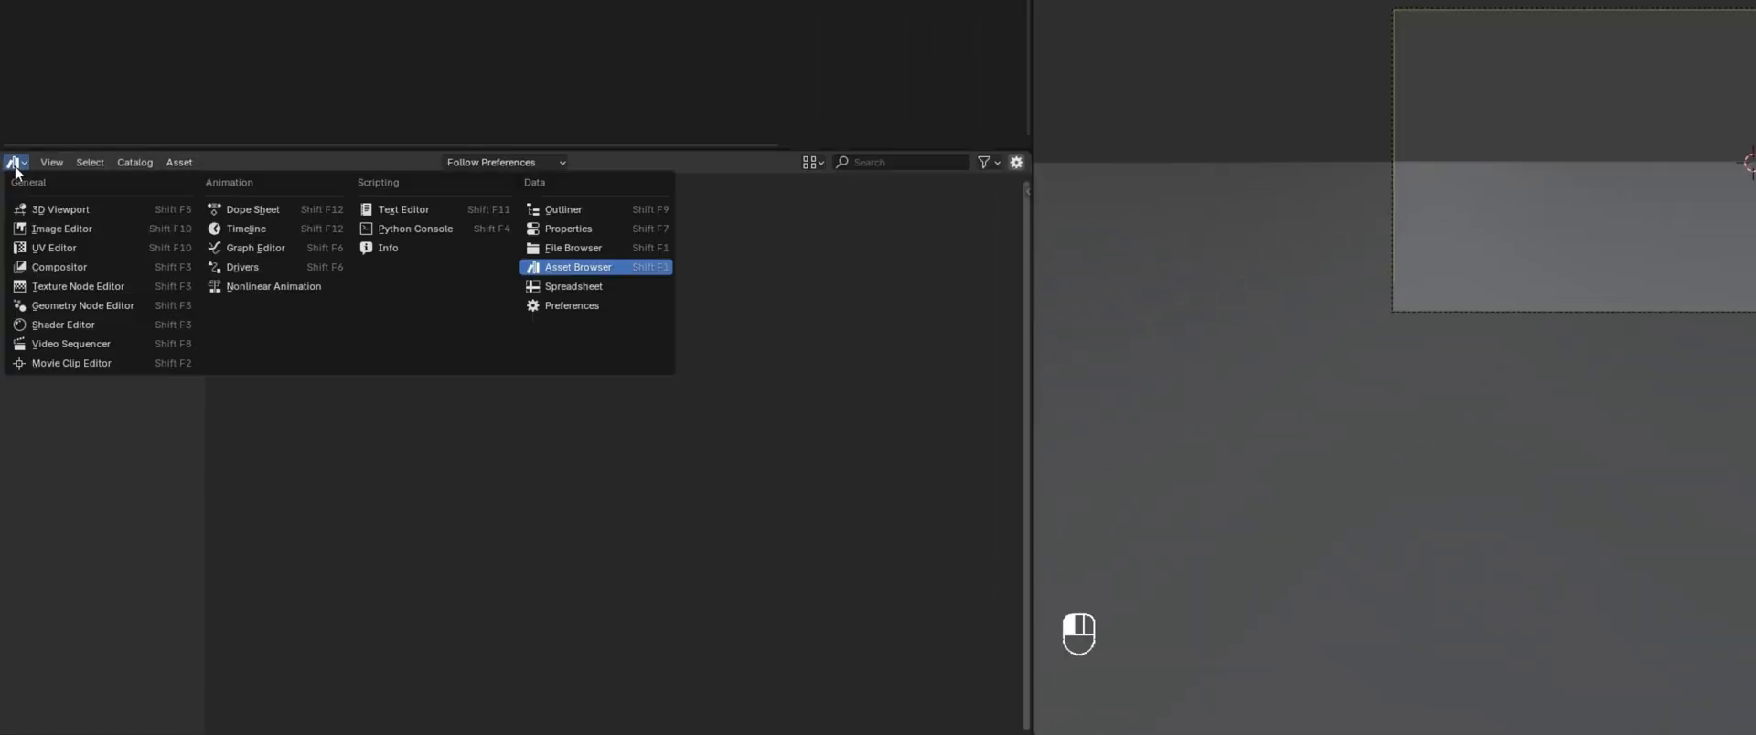
left_click(61, 229)
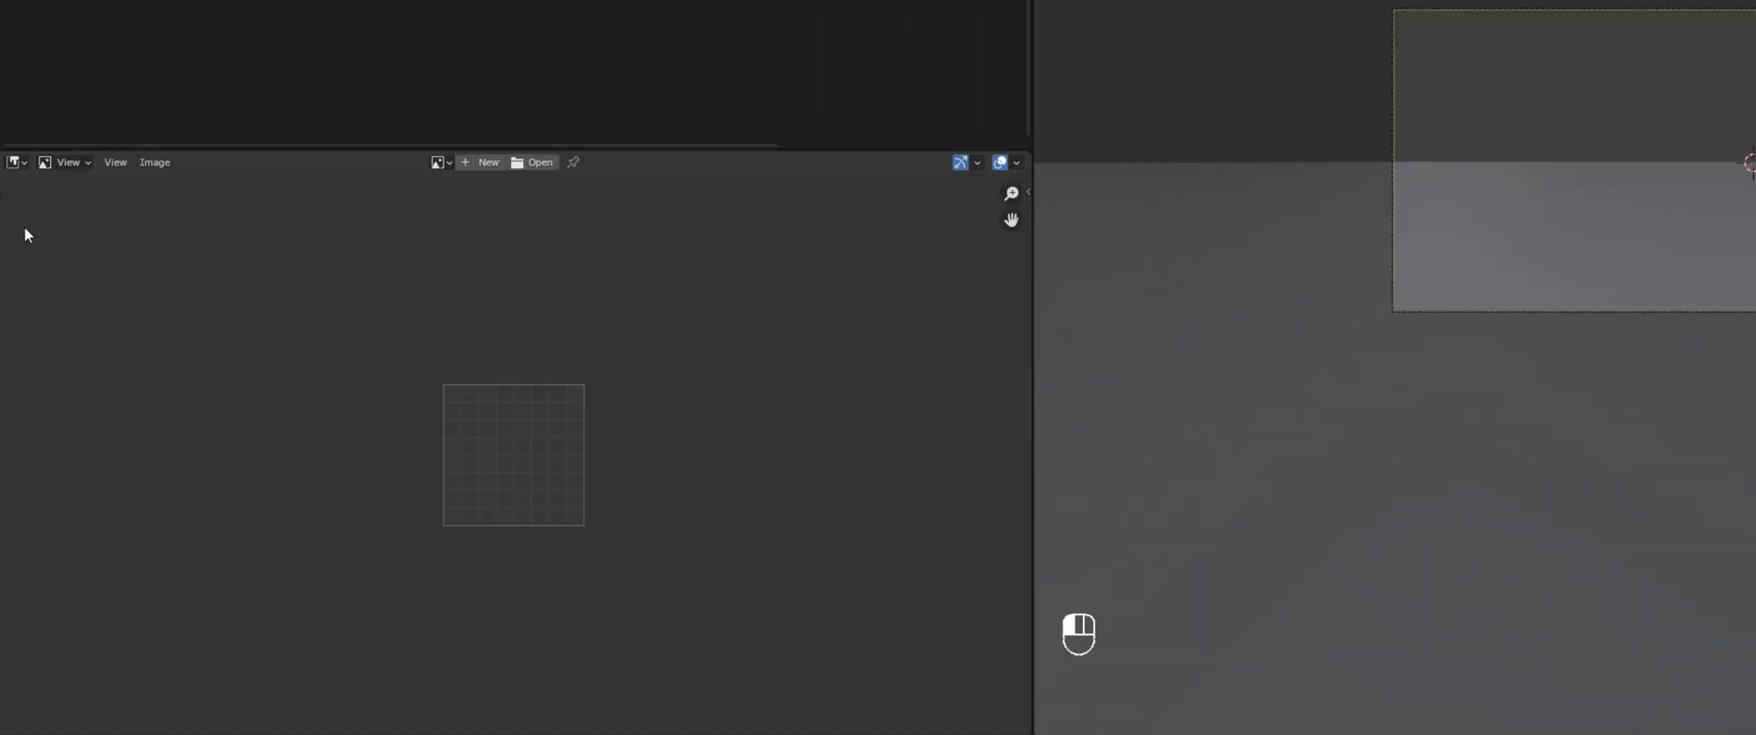
left_click(539, 161)
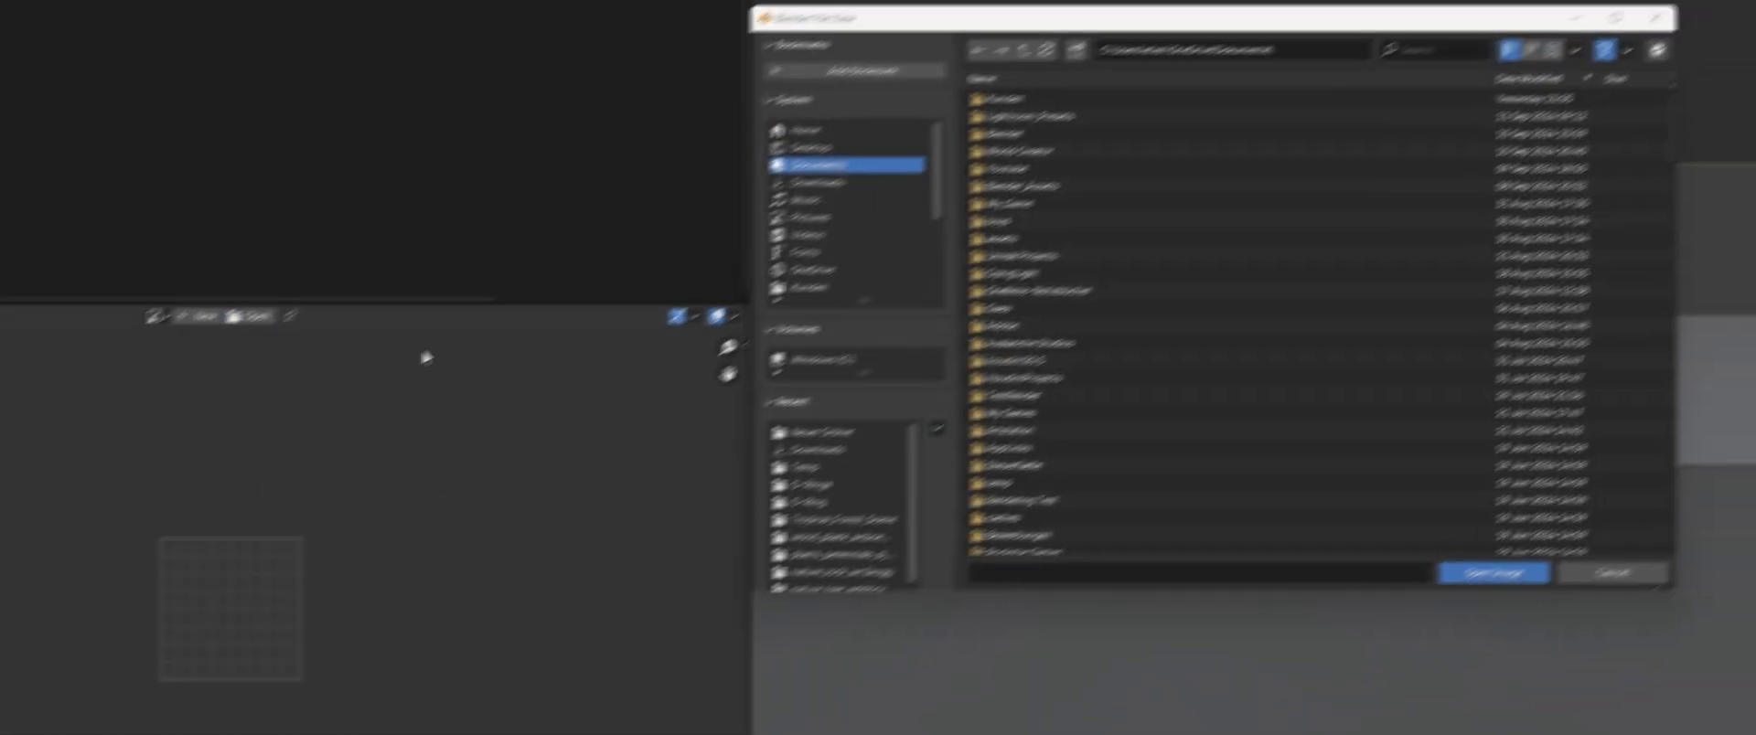
left_click(1491, 572)
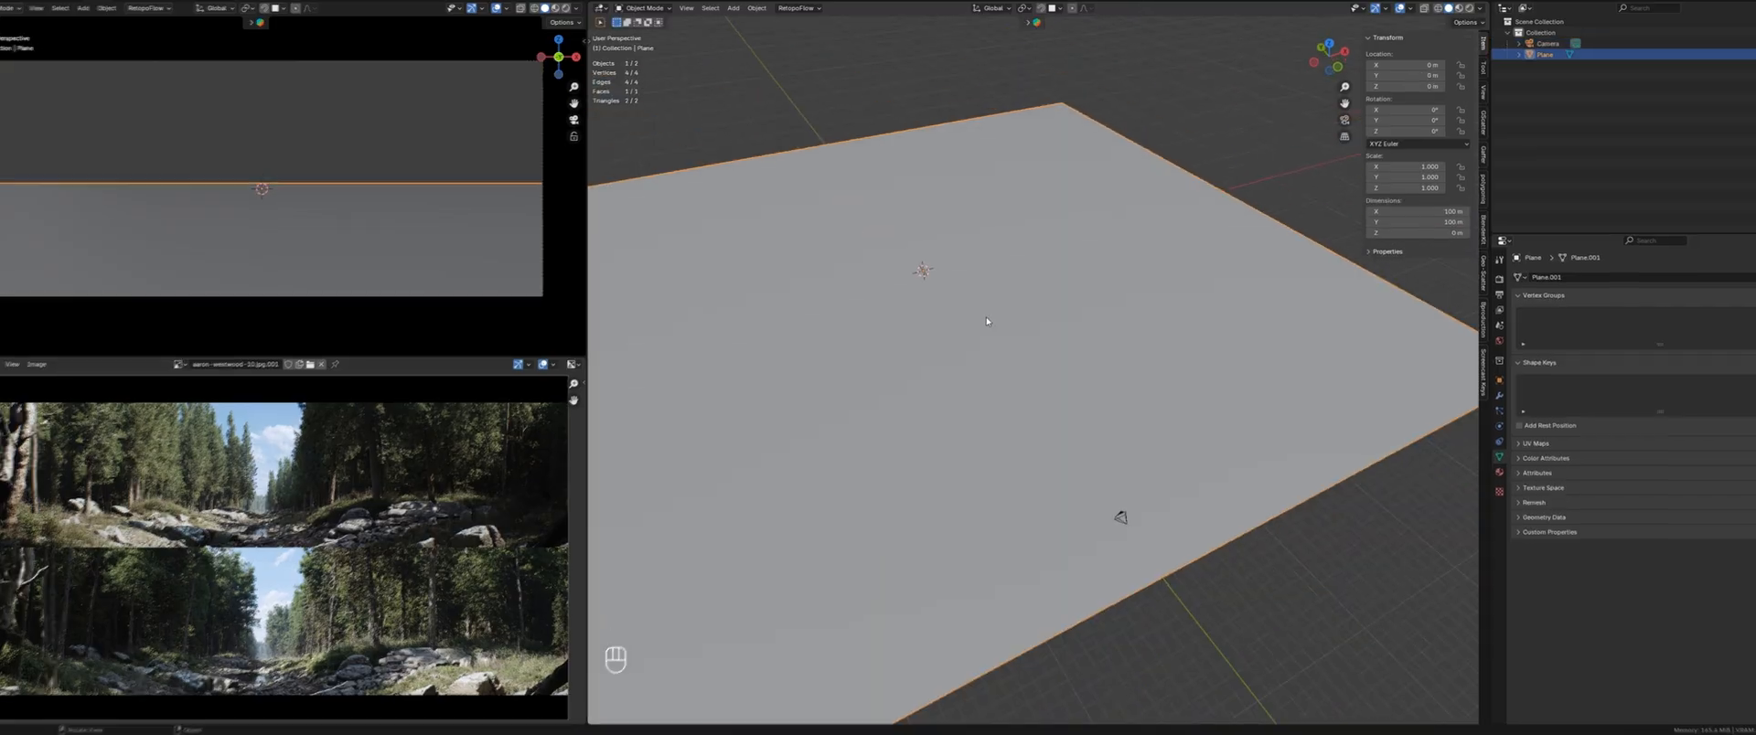
Step: Put the ground plane into Sculpt Mode with Dyntopo enabled and check its detail settings
left_click(202, 37)
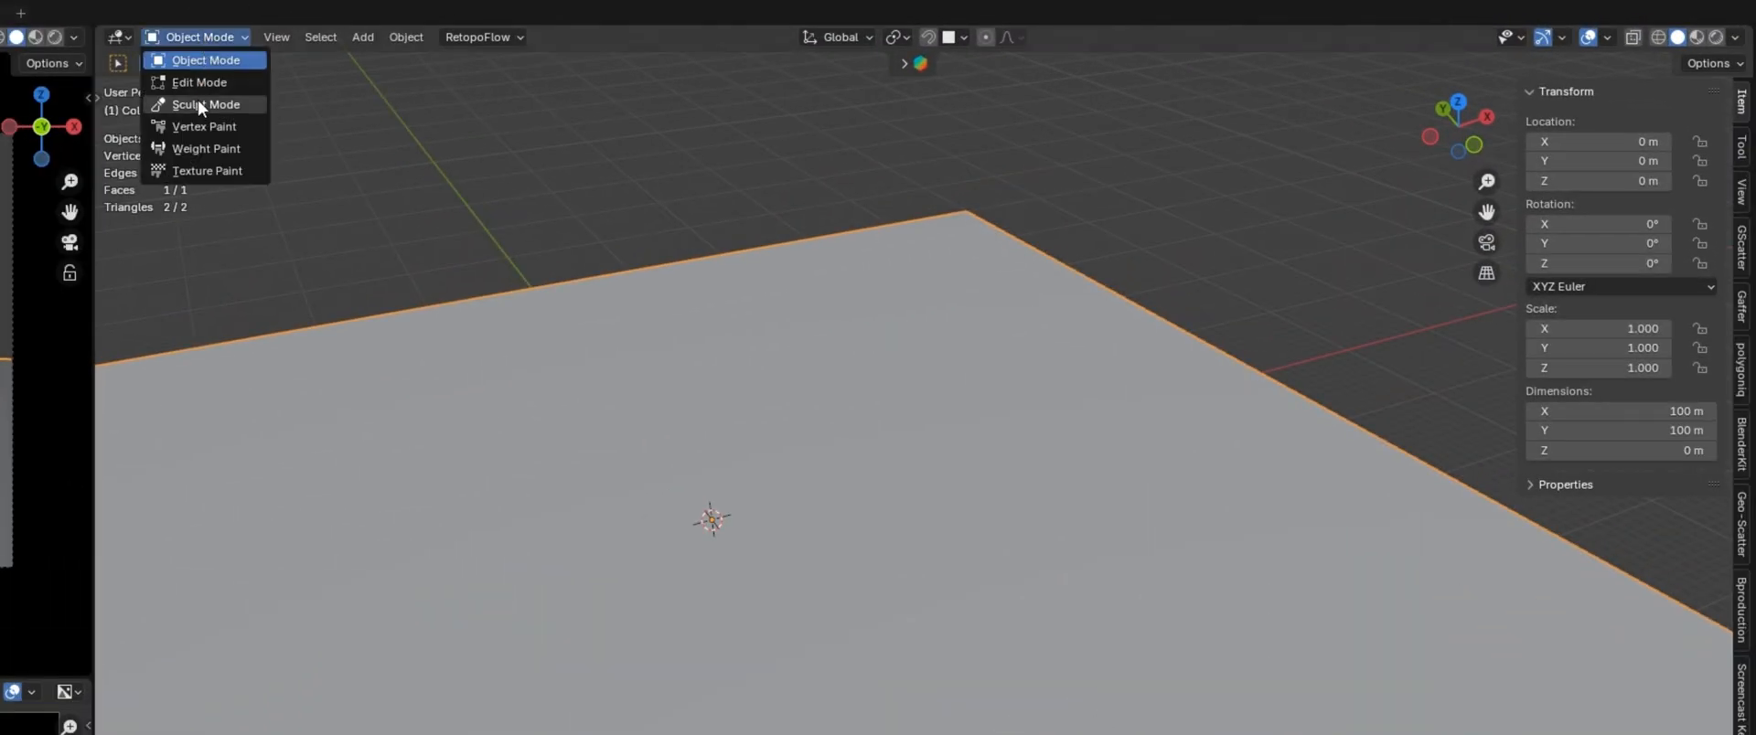
left_click(205, 104)
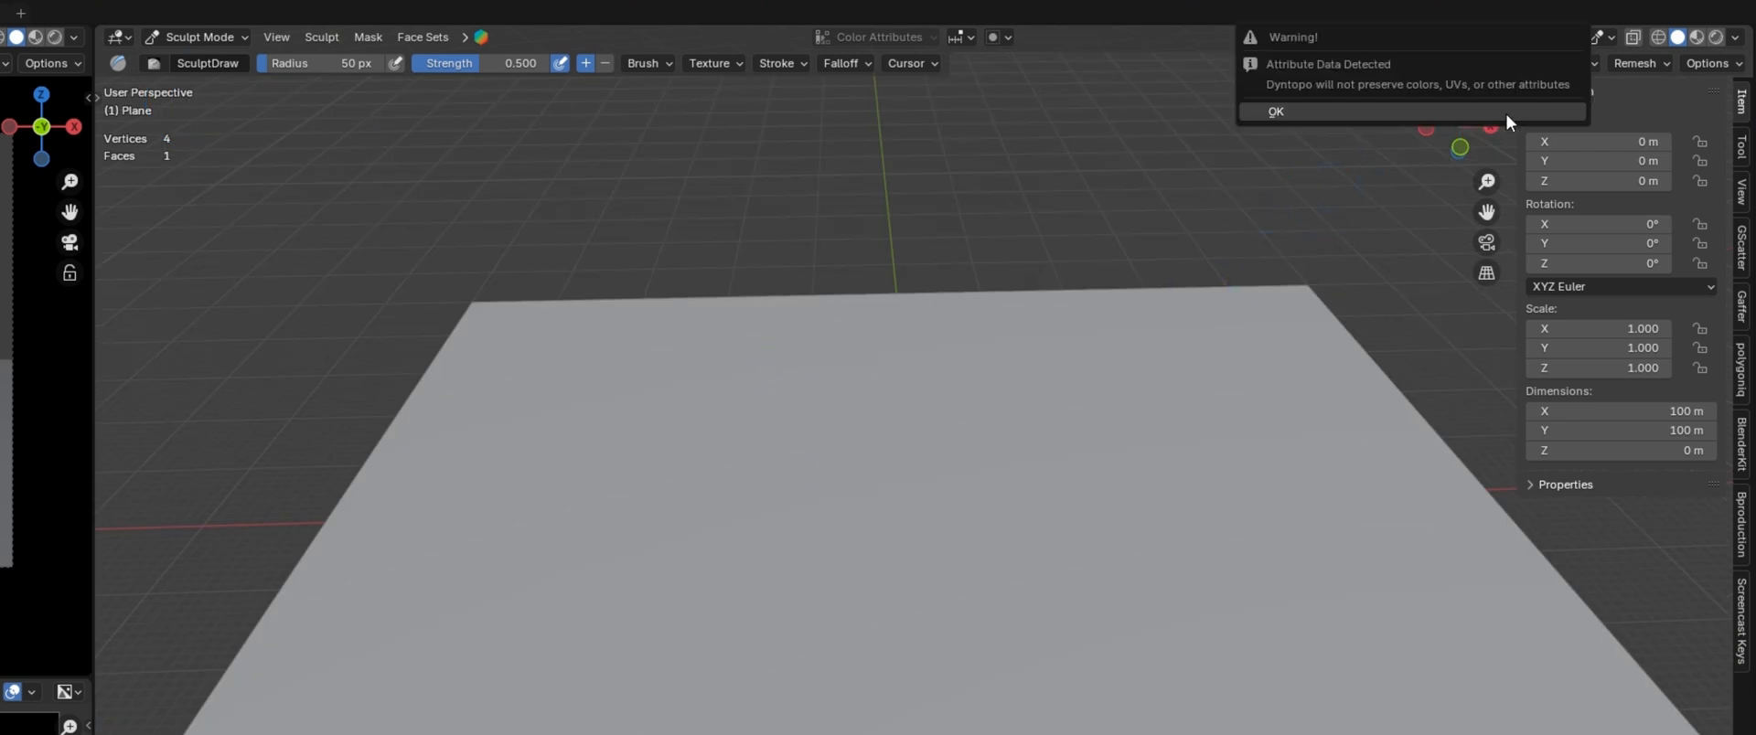
left_click(1276, 111)
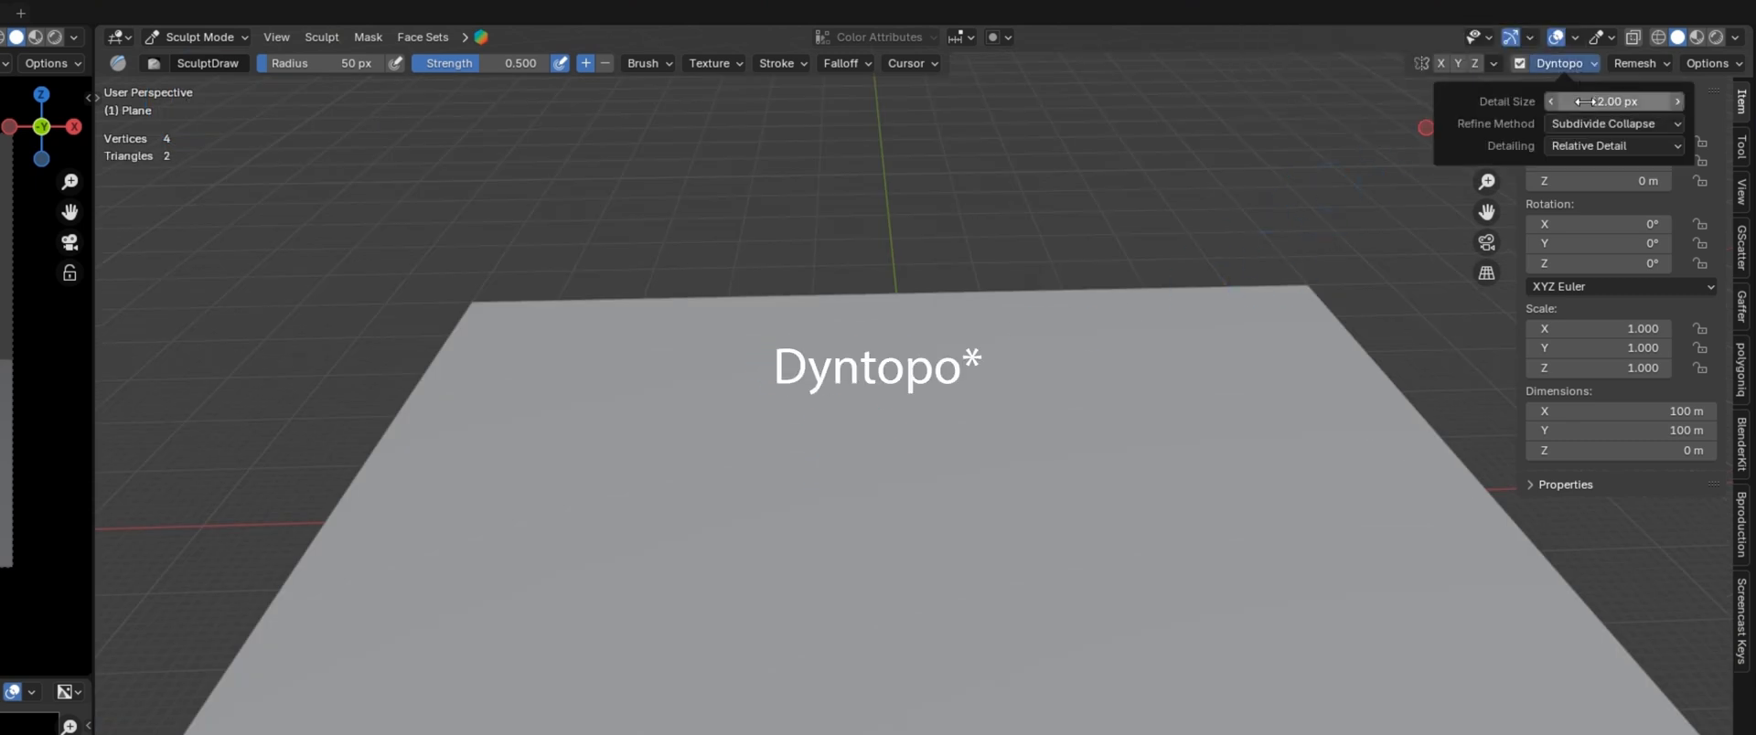
left_click(1614, 100)
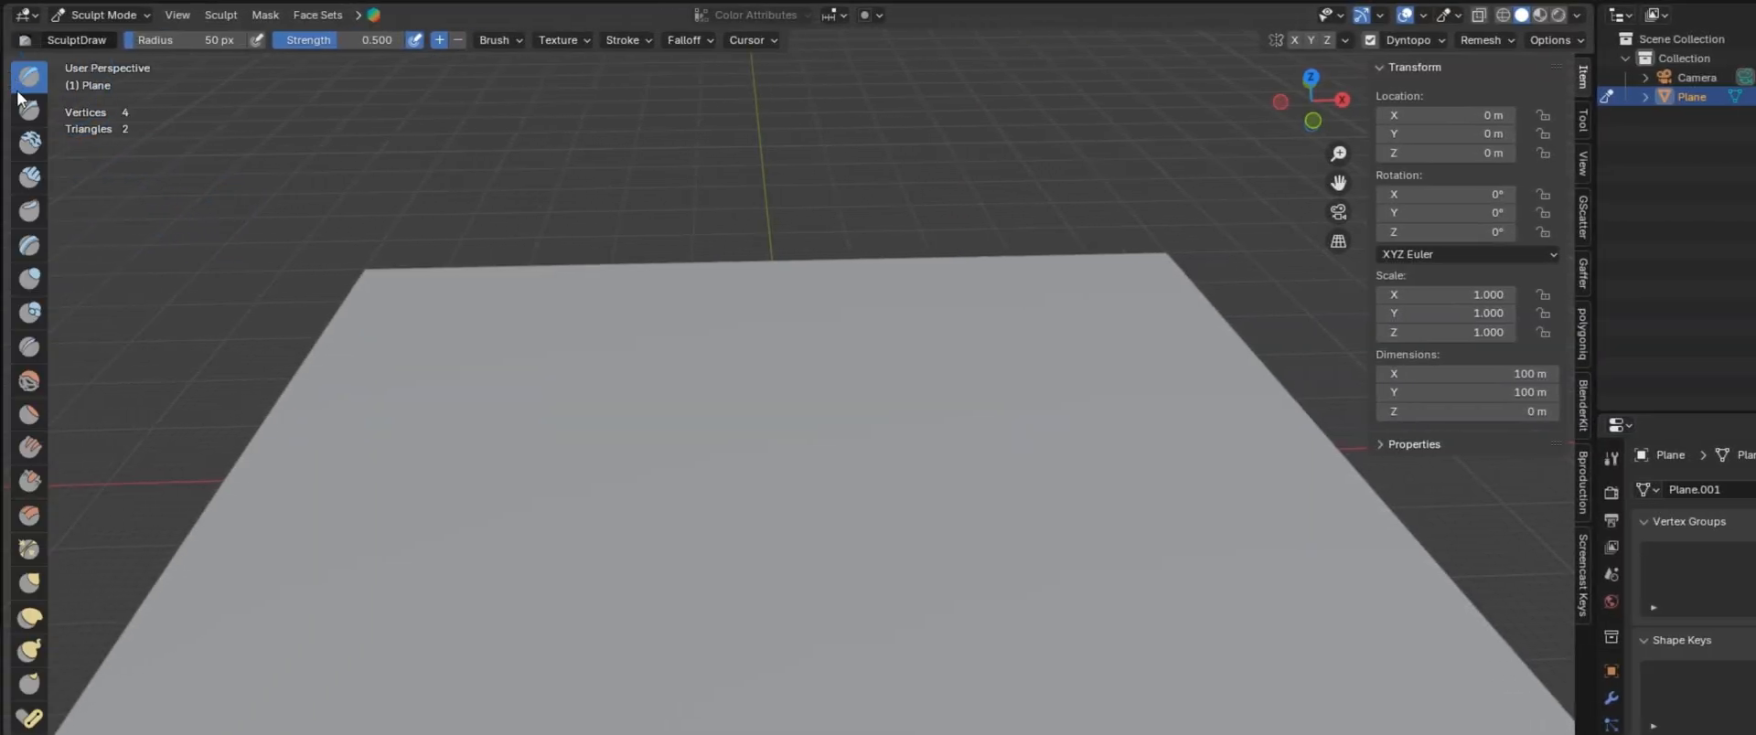
Step: Pick a sculpt brush from the toolbar and carve the river channel and banks
left_click(29, 177)
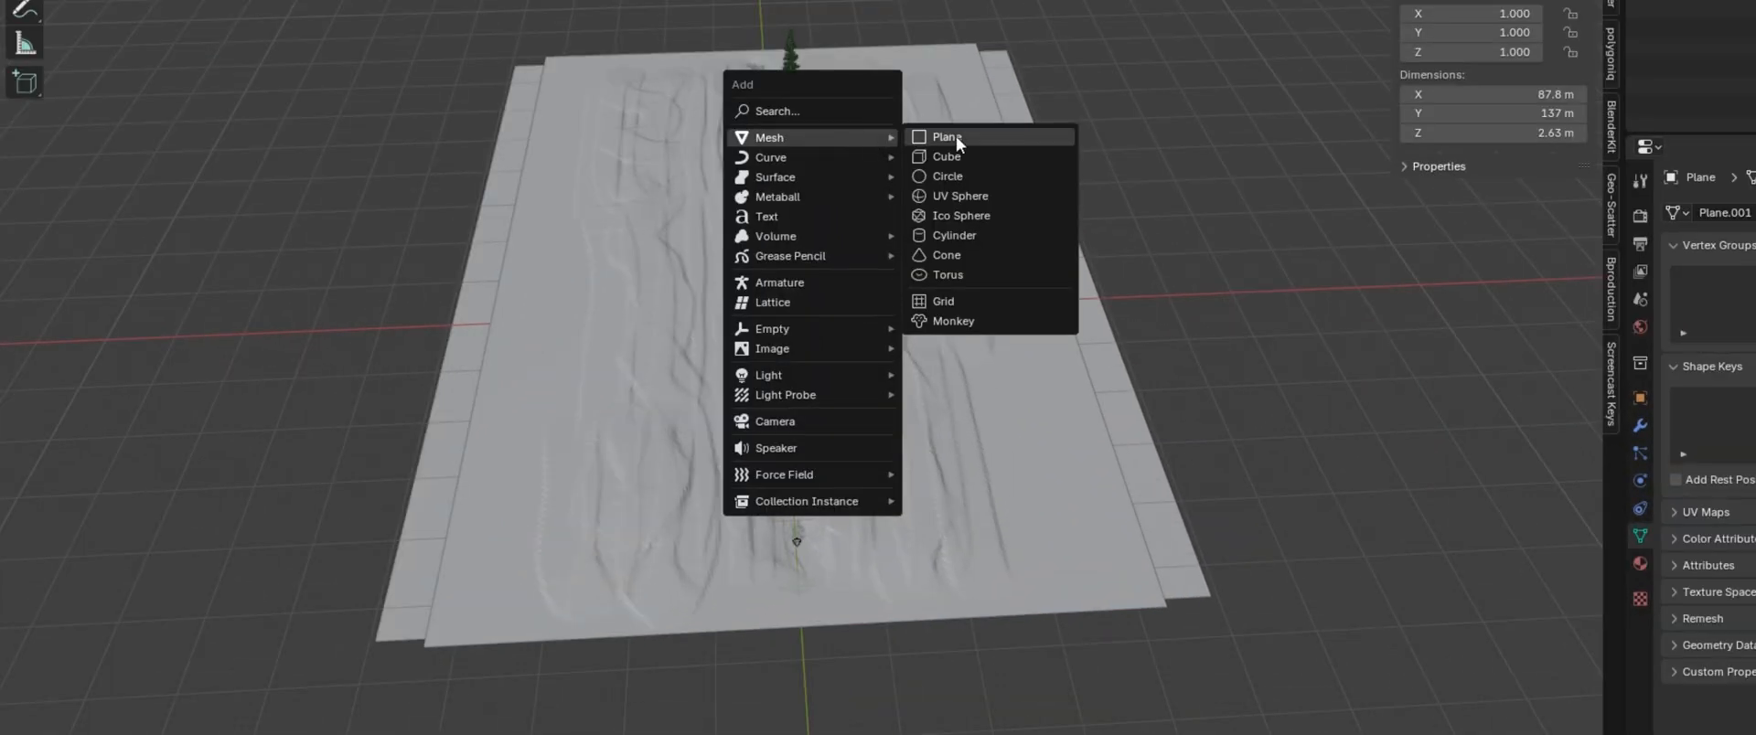
Step: Add a mountain plane displaced by a texture loaded from the heightmap image
left_click(947, 136)
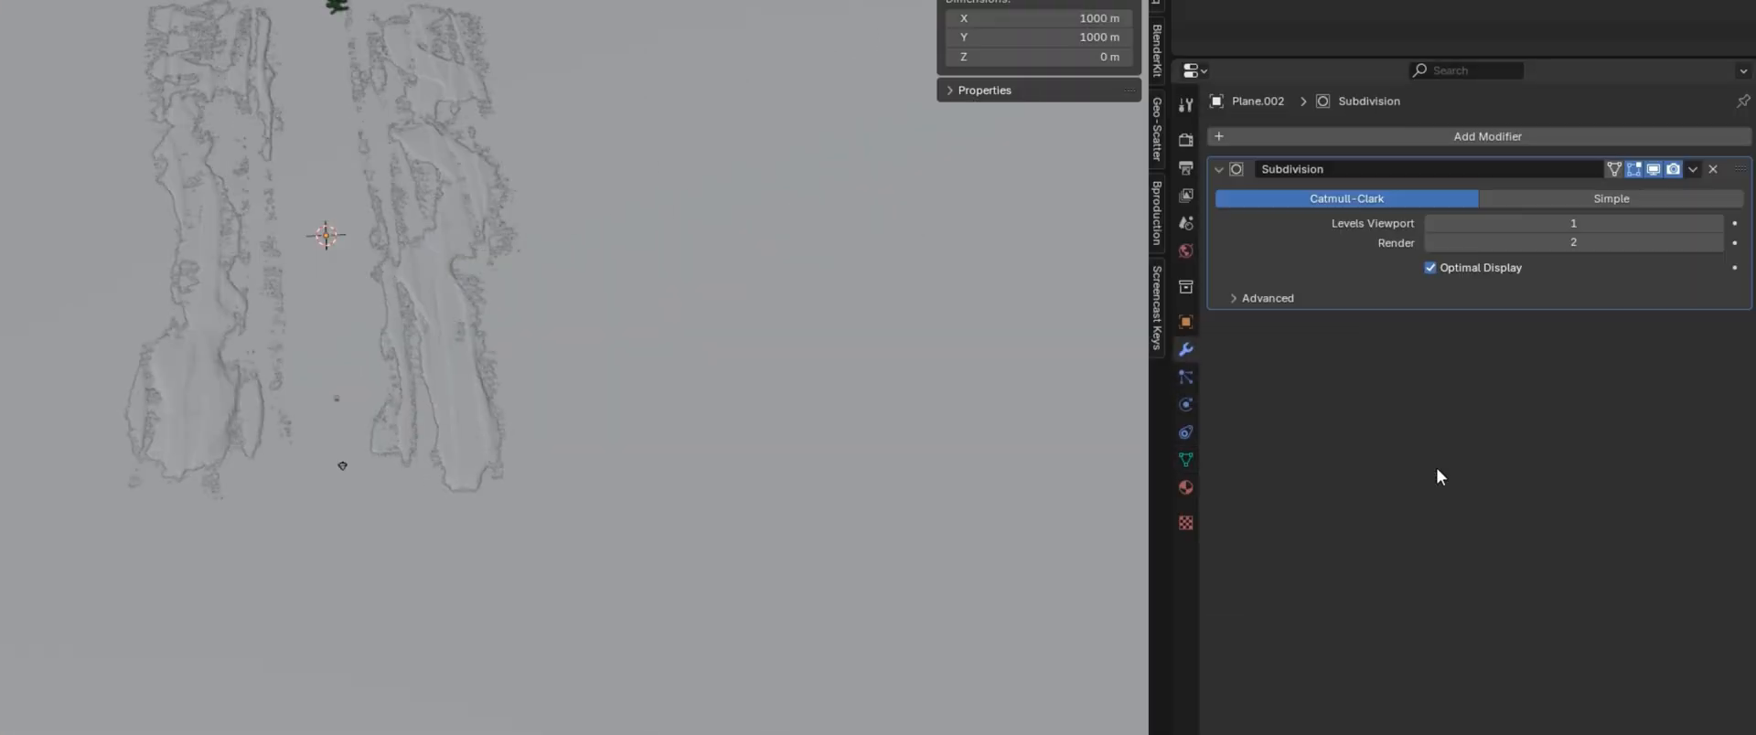
left_click(1488, 135)
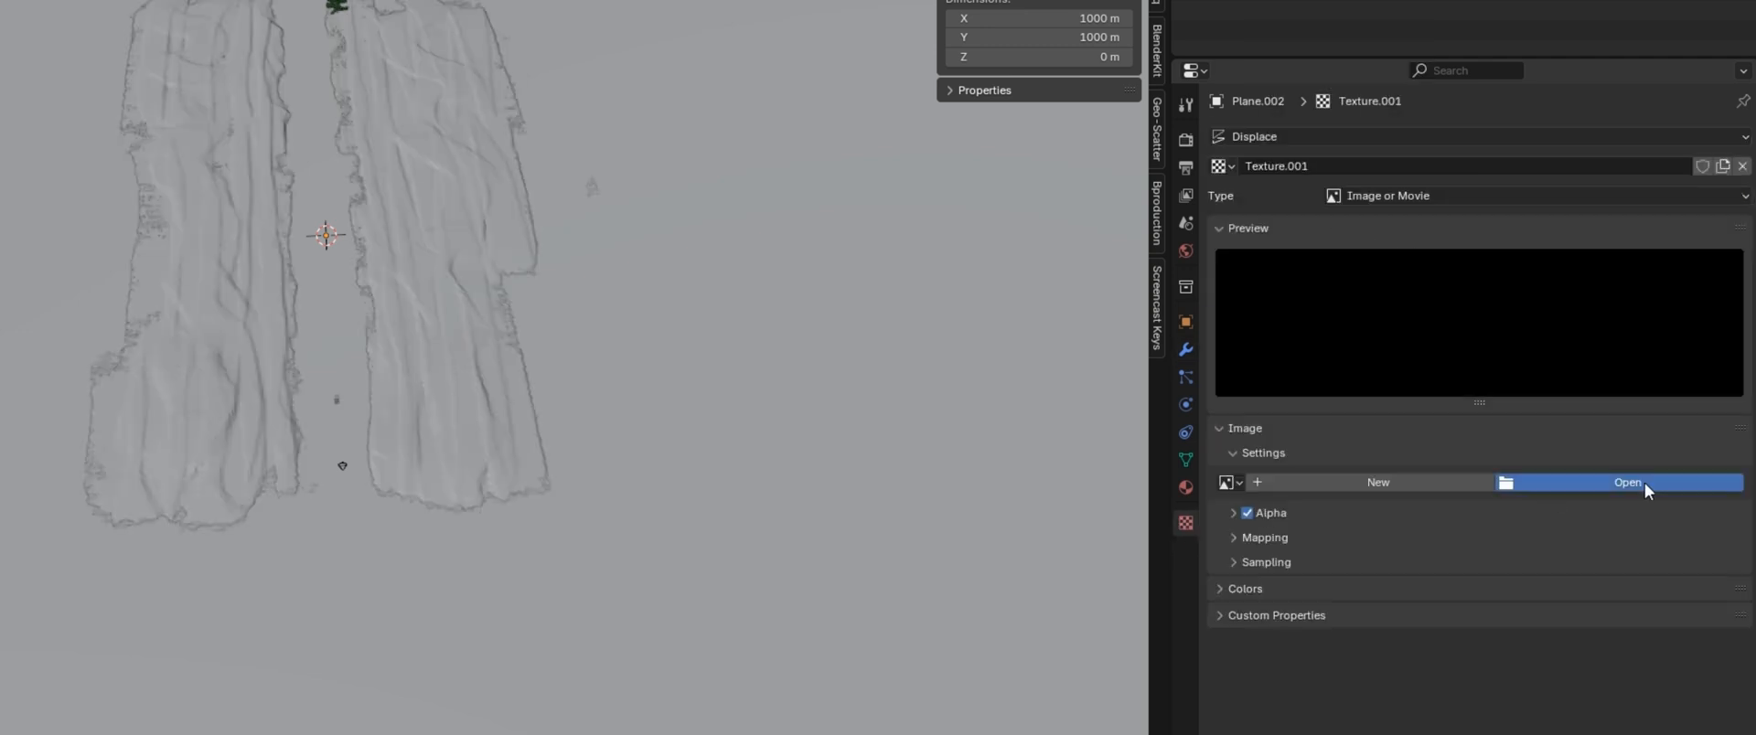
left_click(1626, 482)
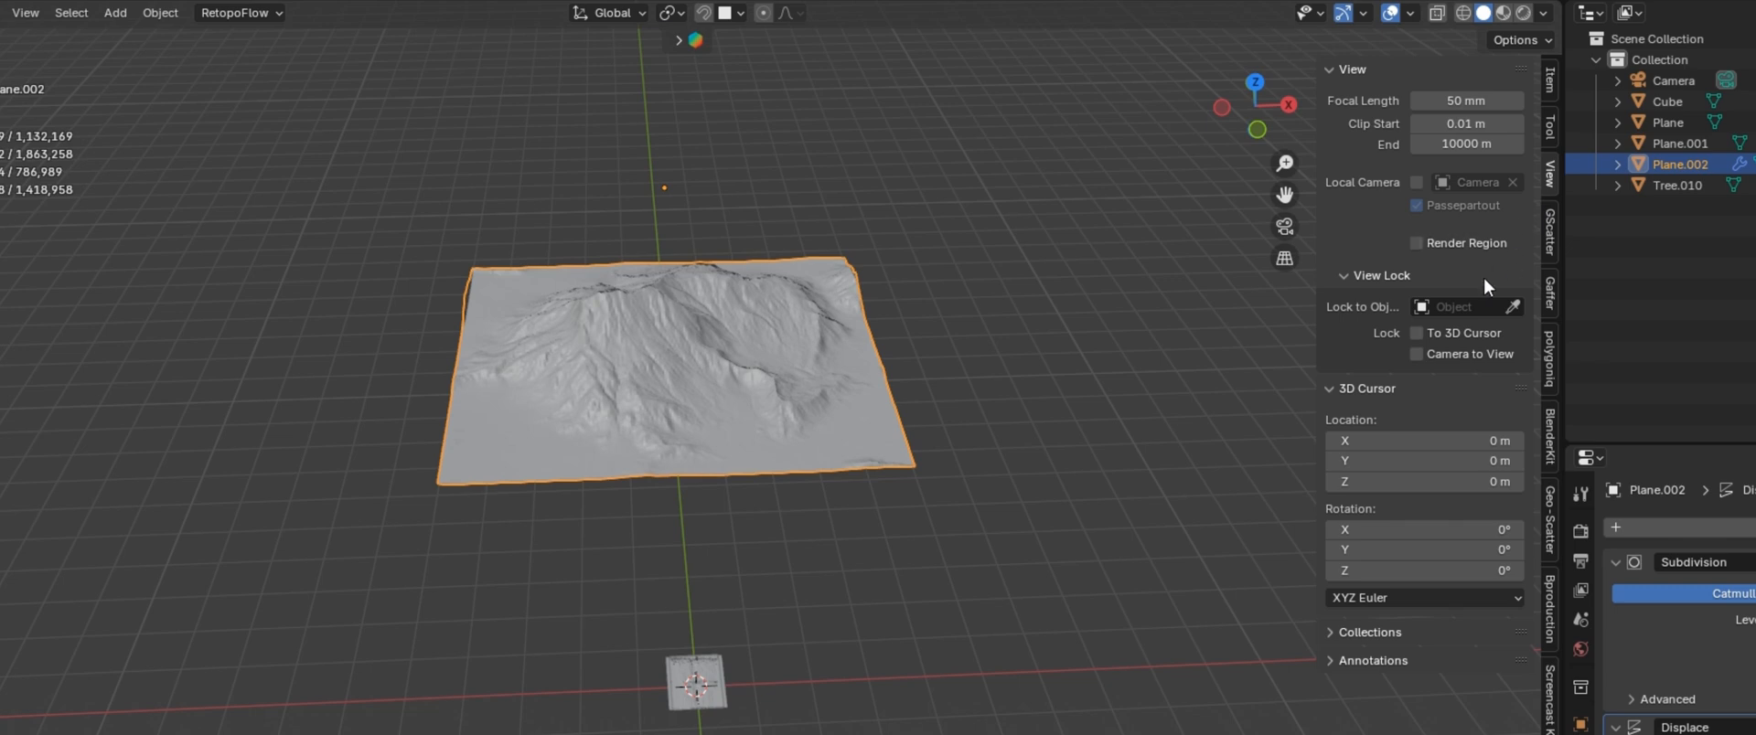
Step: Set the camera's Clip End to 10000 m
left_click(1466, 144)
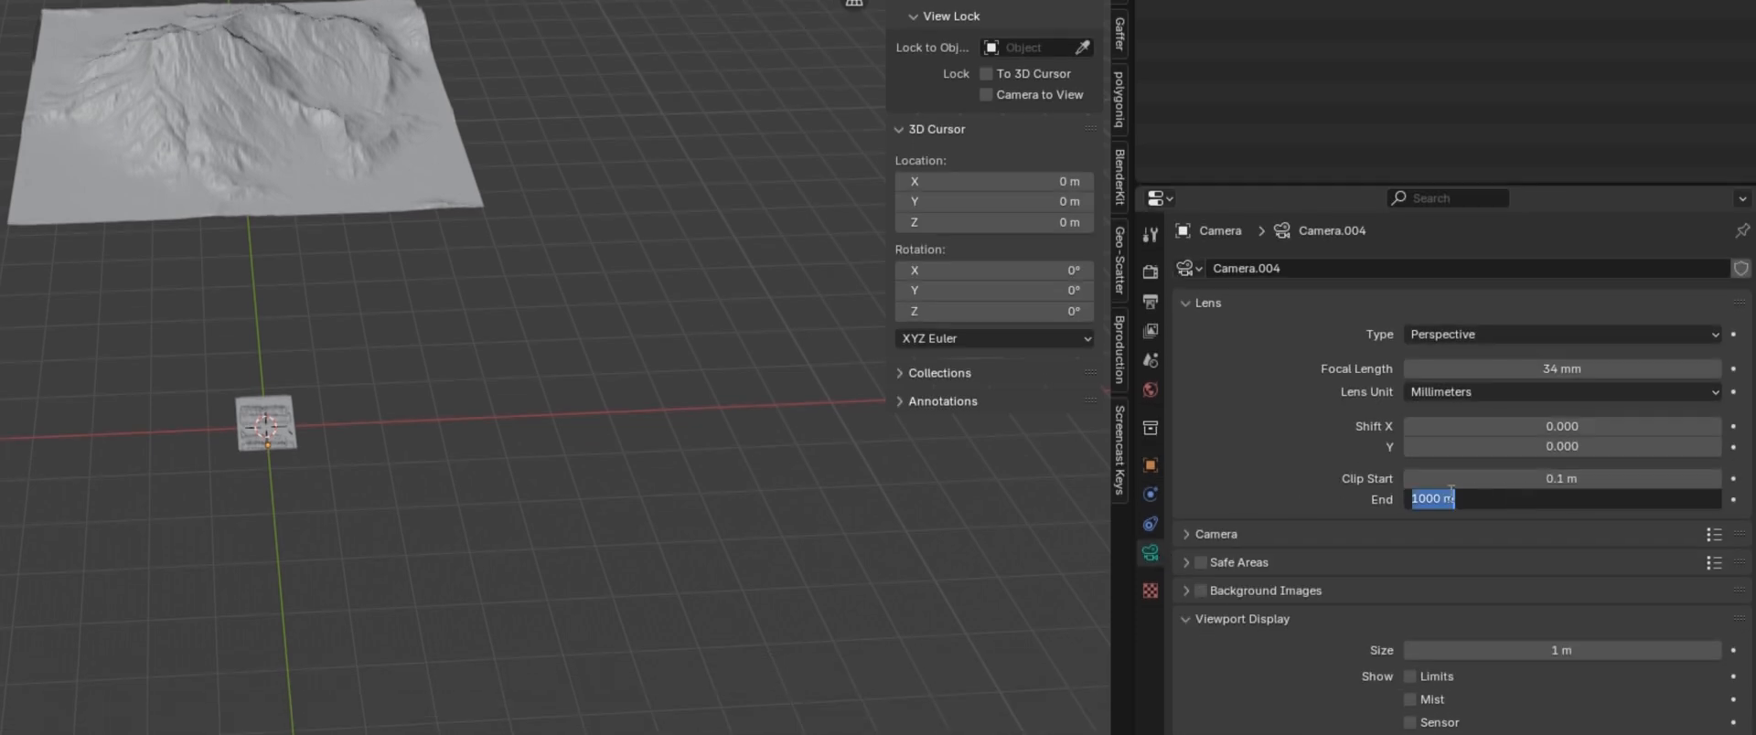
type("10000")
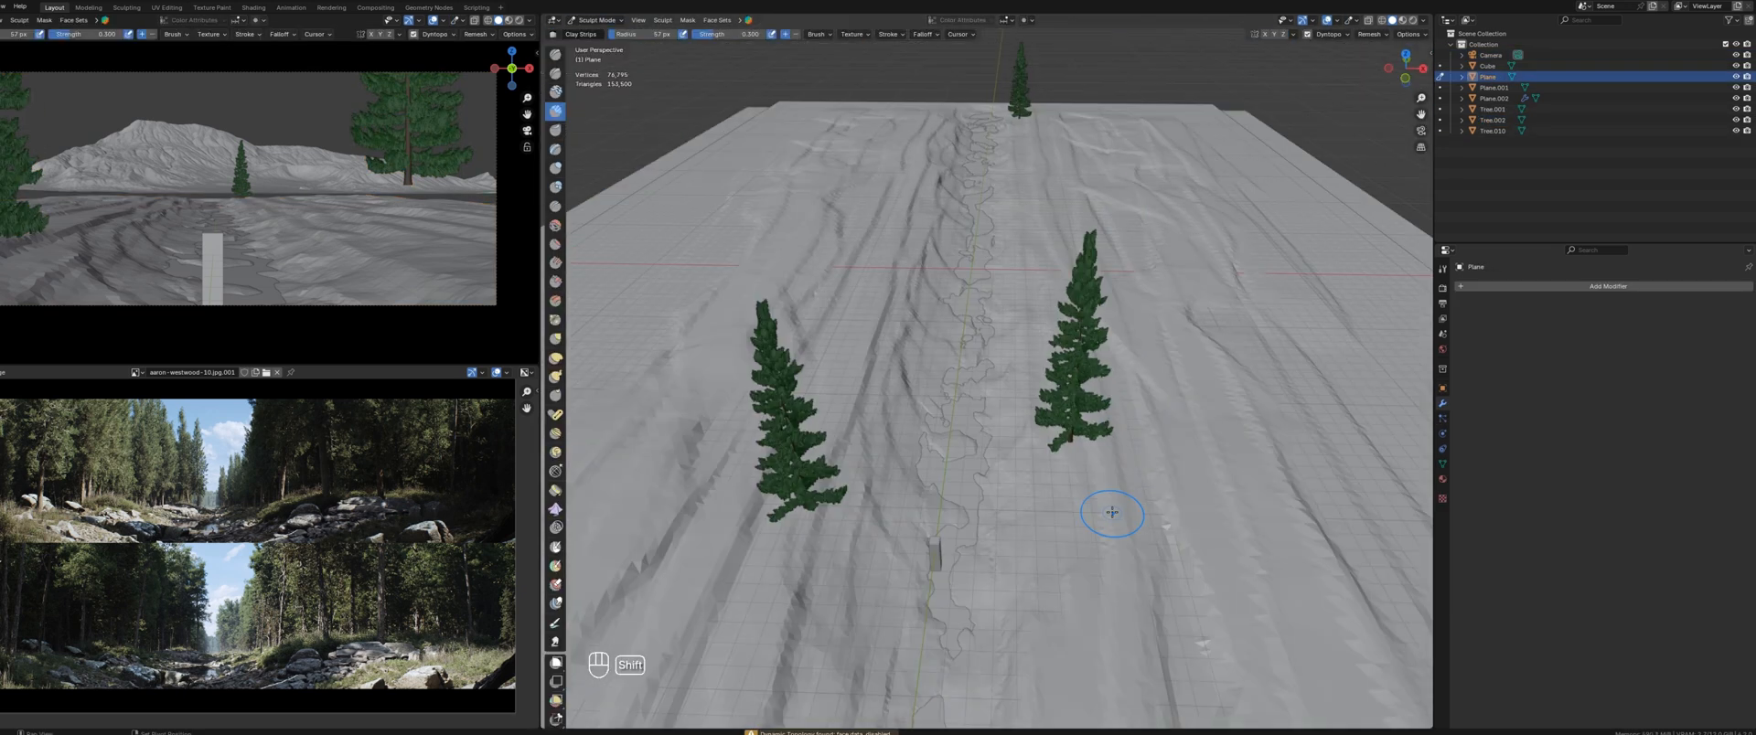
Step: Build up the riverbed banks on the ground with a Clay Strips stroke
left_click_drag(1109, 515, 1053, 392)
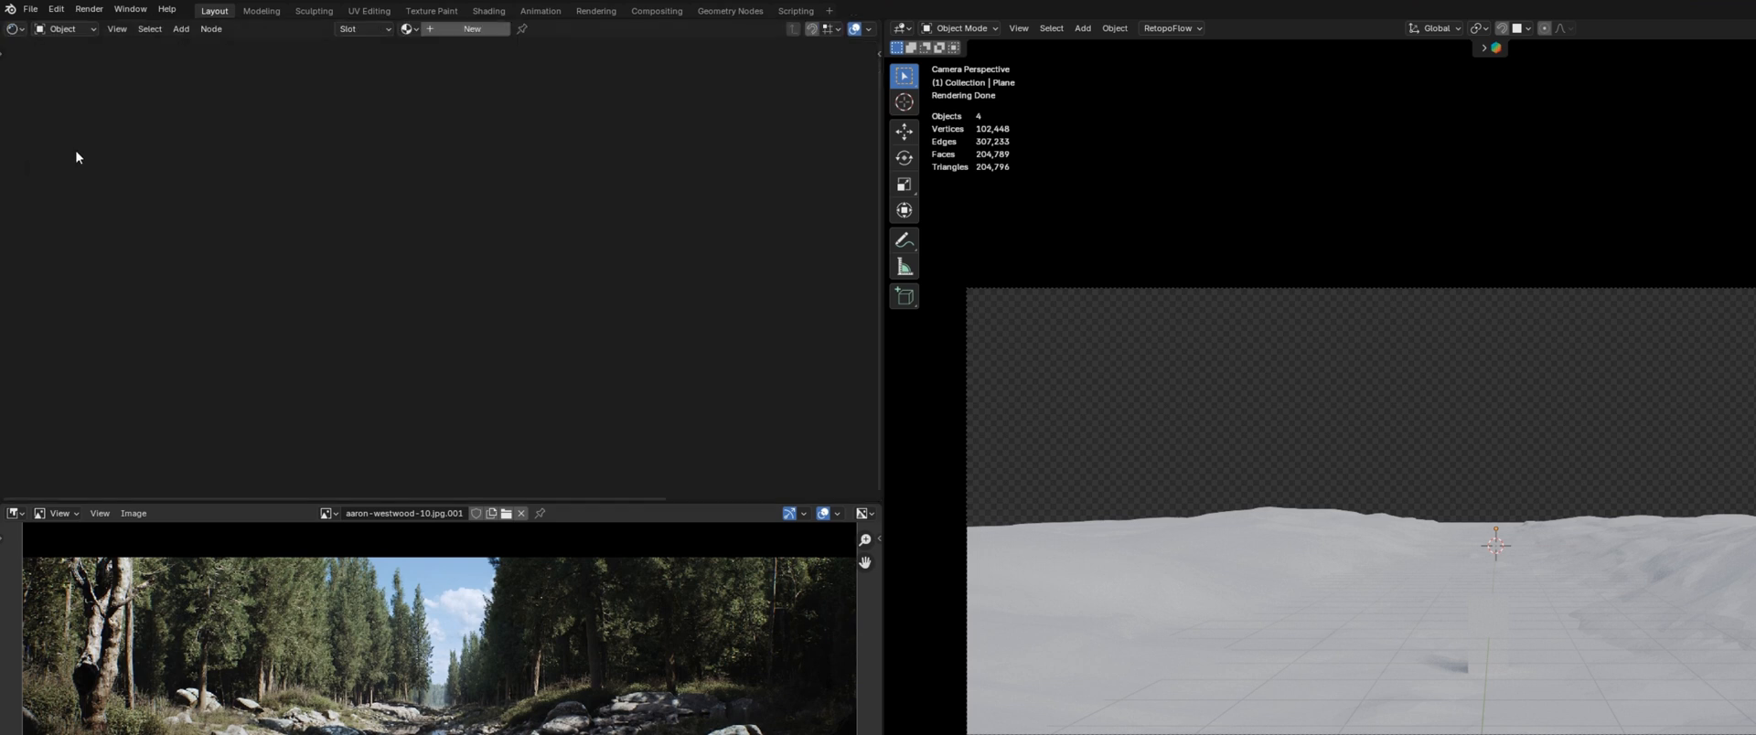
Step: Create a new ground material and load the grass texture maps into it
left_click(472, 29)
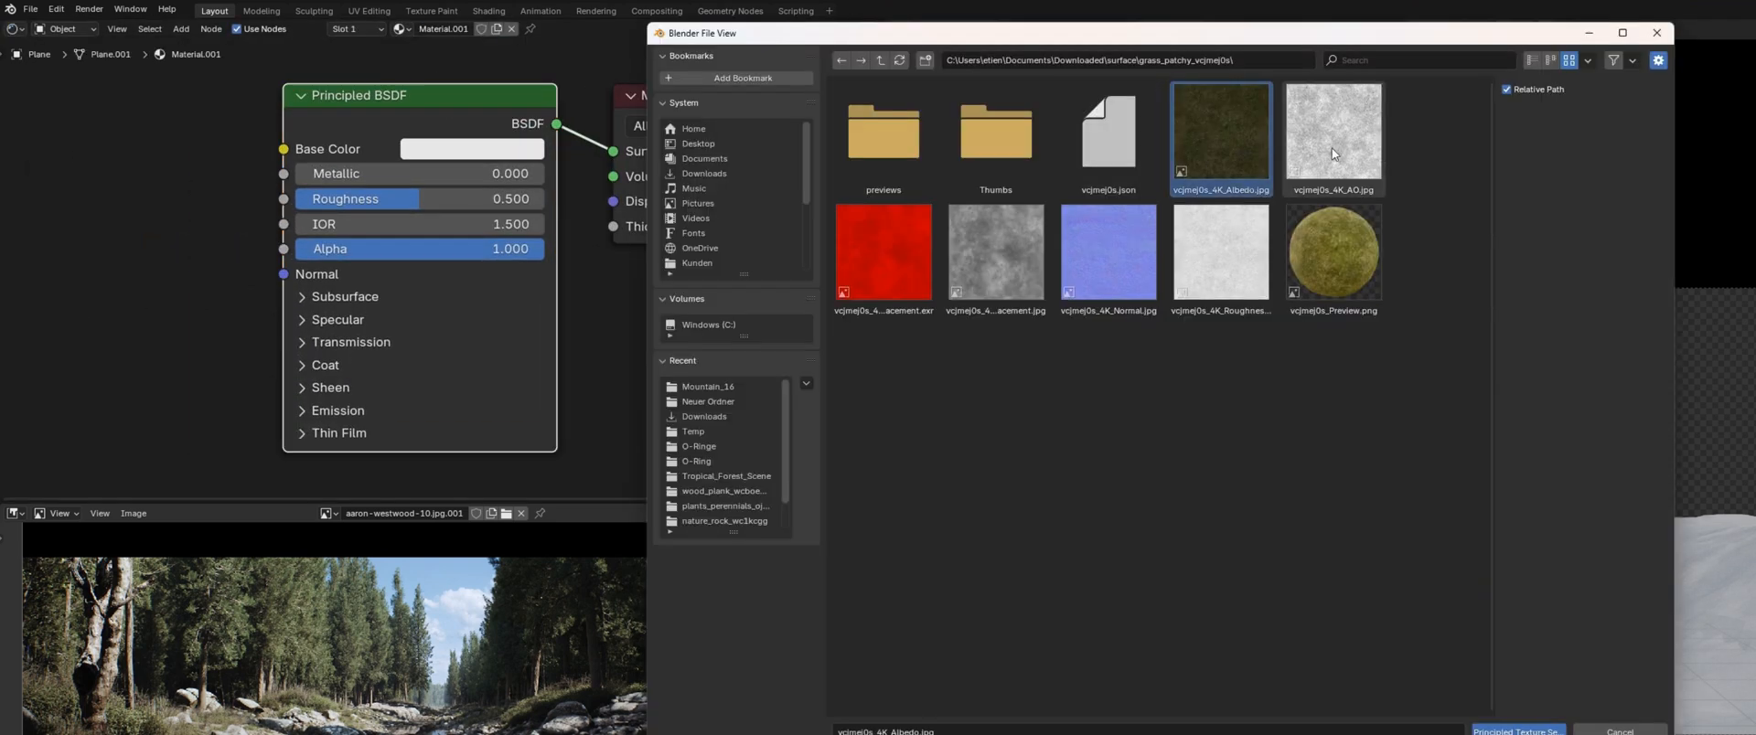
left_click(884, 252)
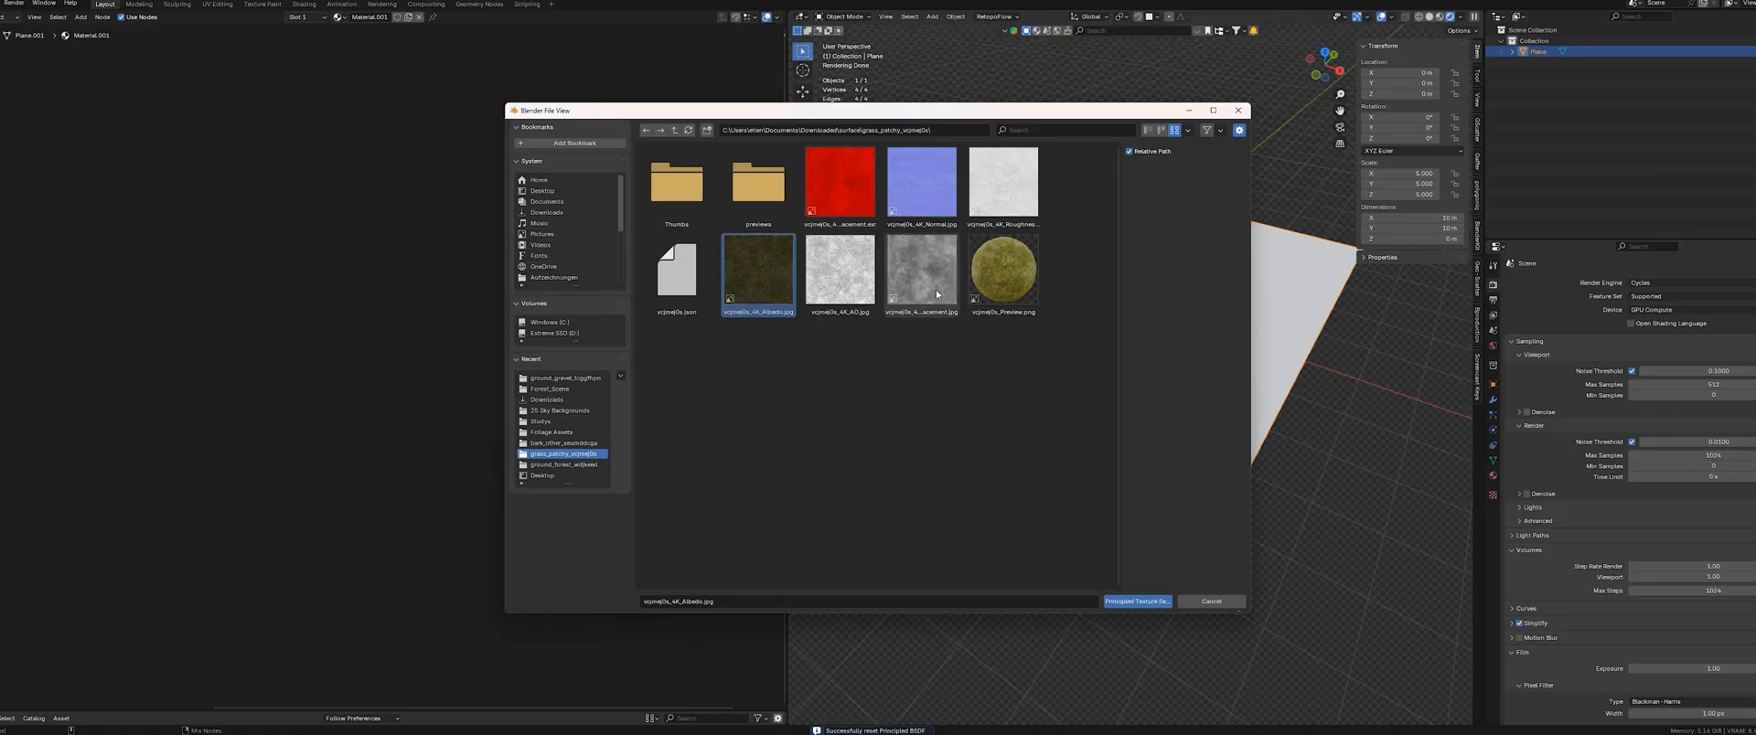
left_click(1136, 601)
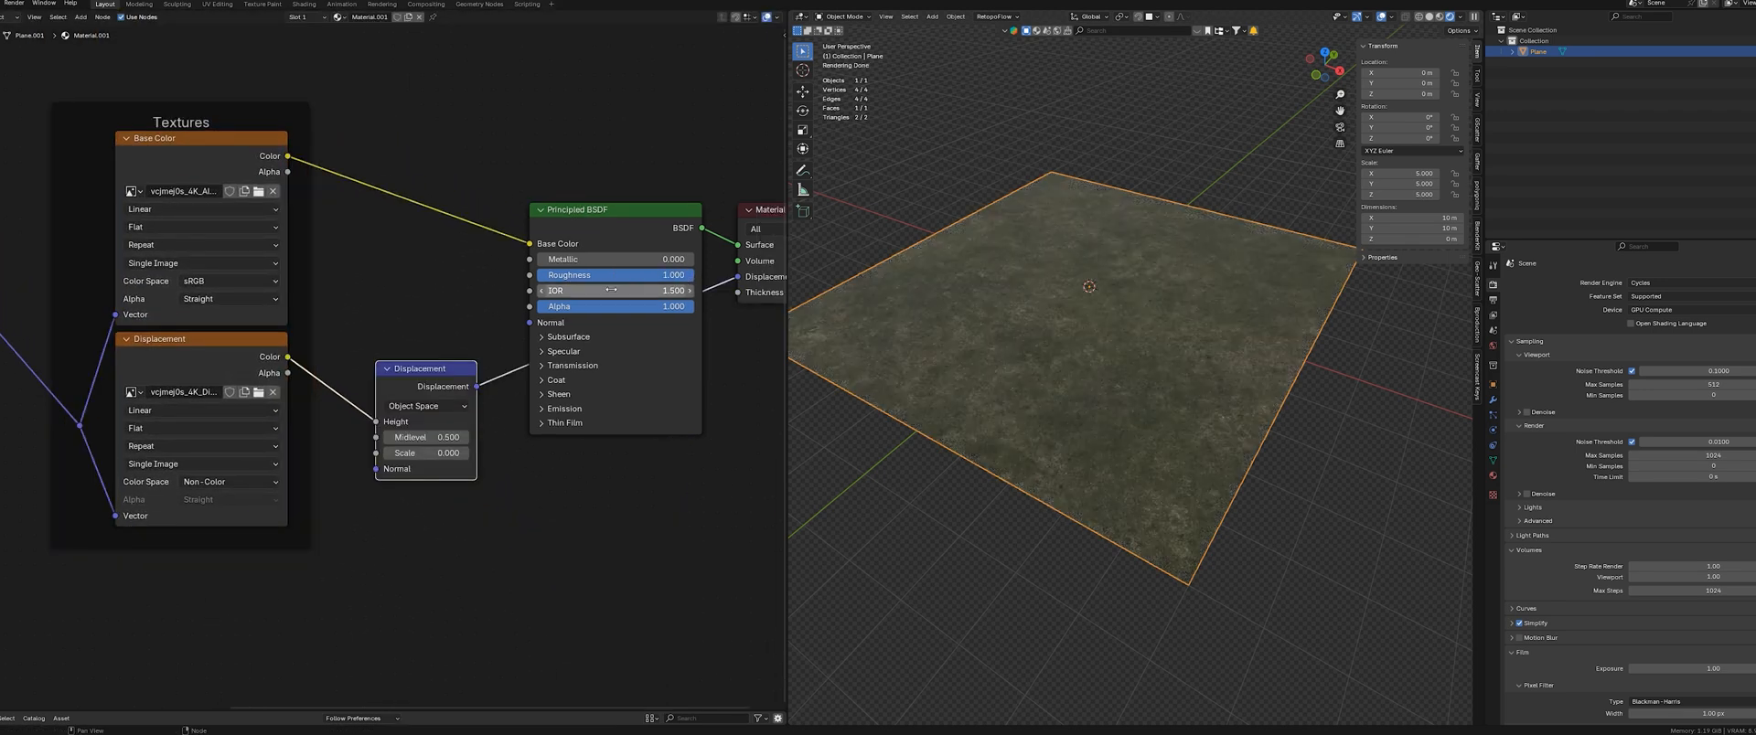
Step: Connect displacement with Scale 0.2 and lower the Principled BSDF IOR Level
left_click(562, 351)
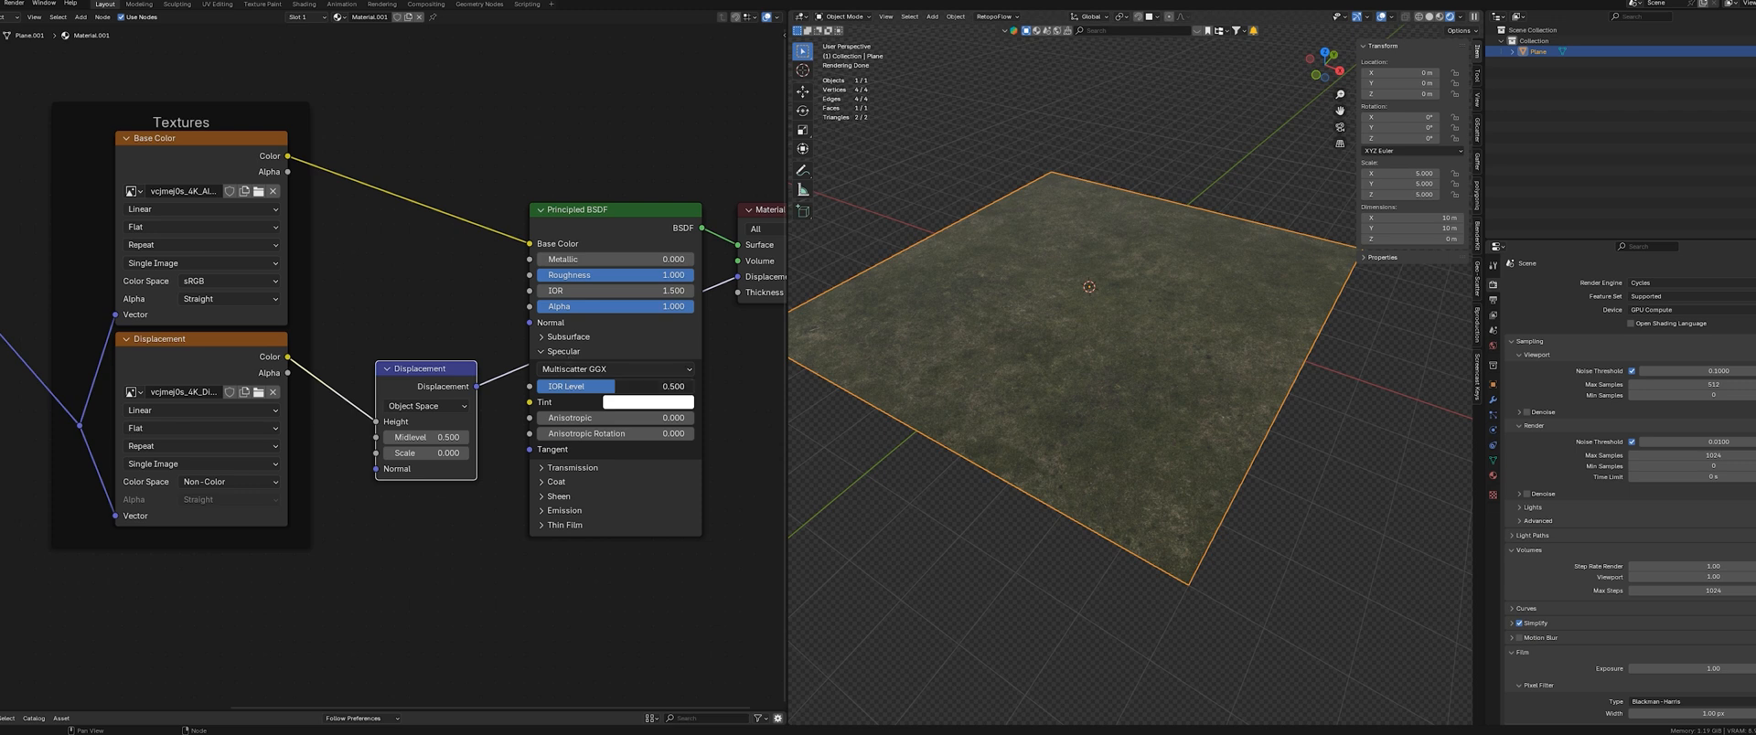
left_click_drag(649, 386, 605, 386)
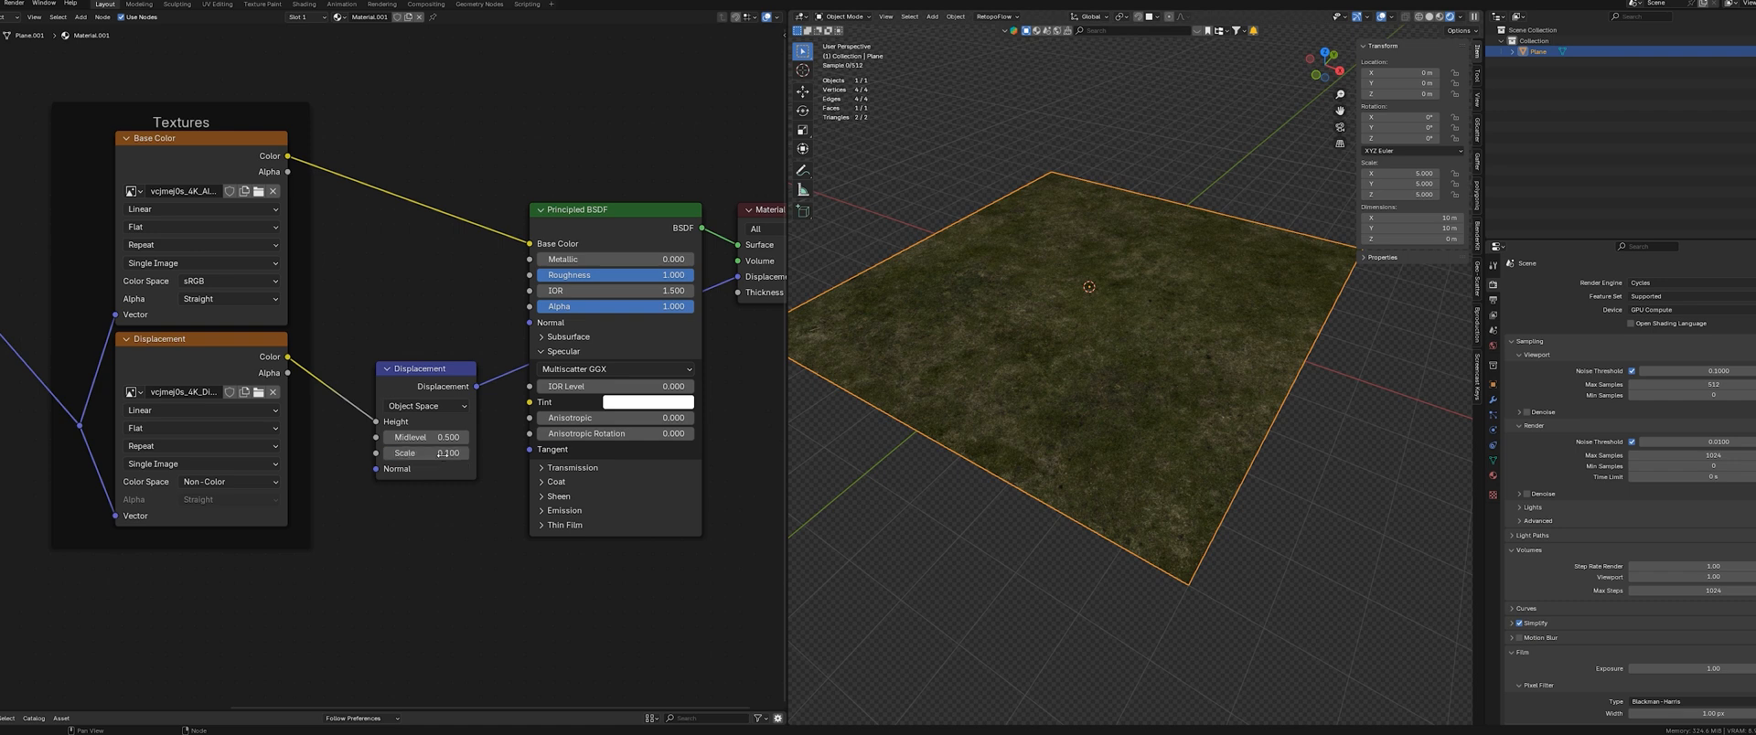
left_click(423, 451)
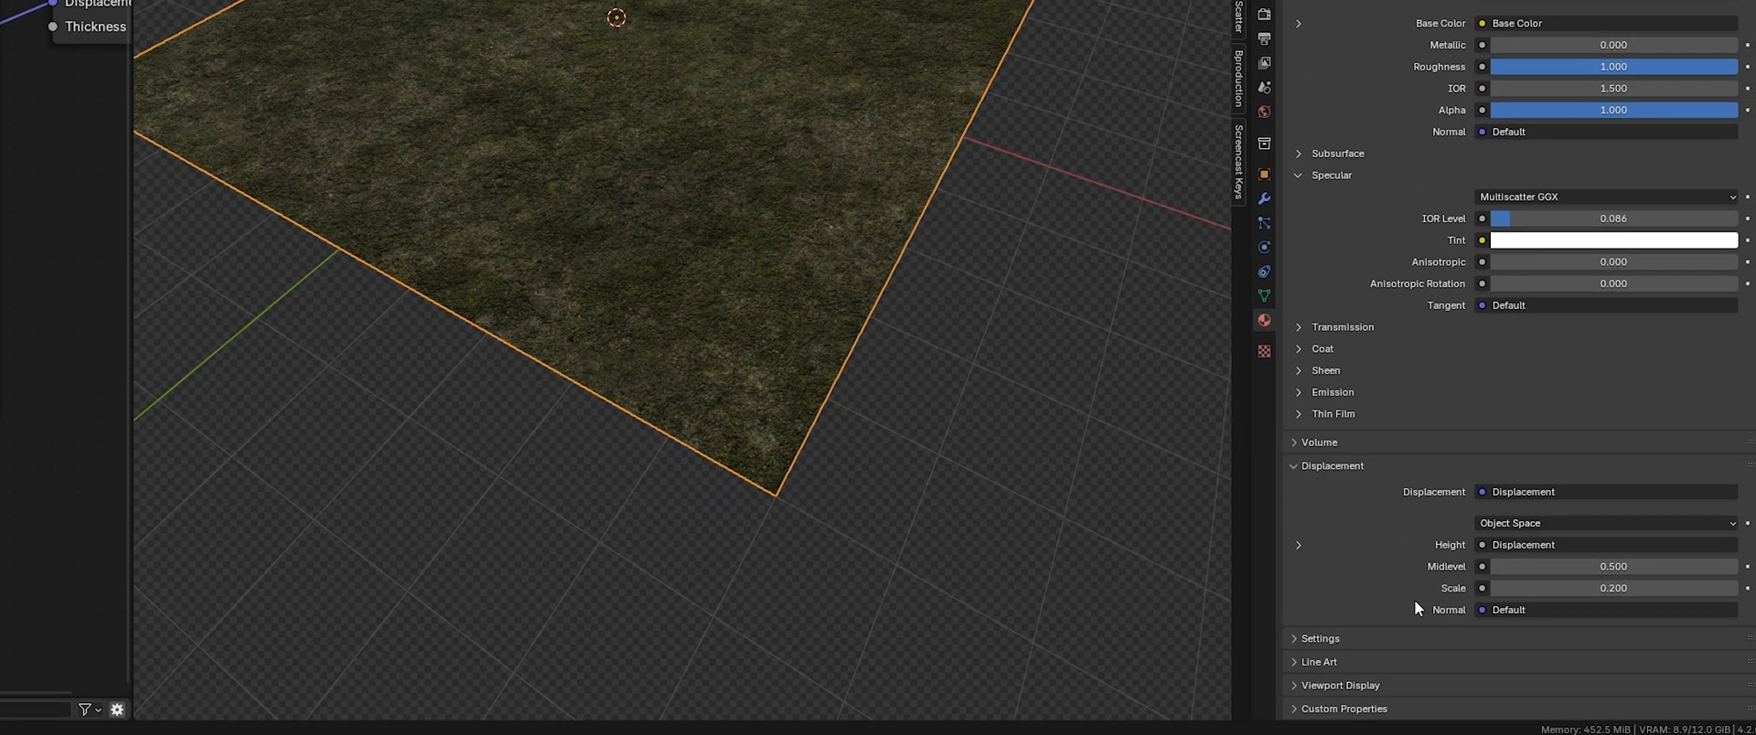
left_click(1613, 463)
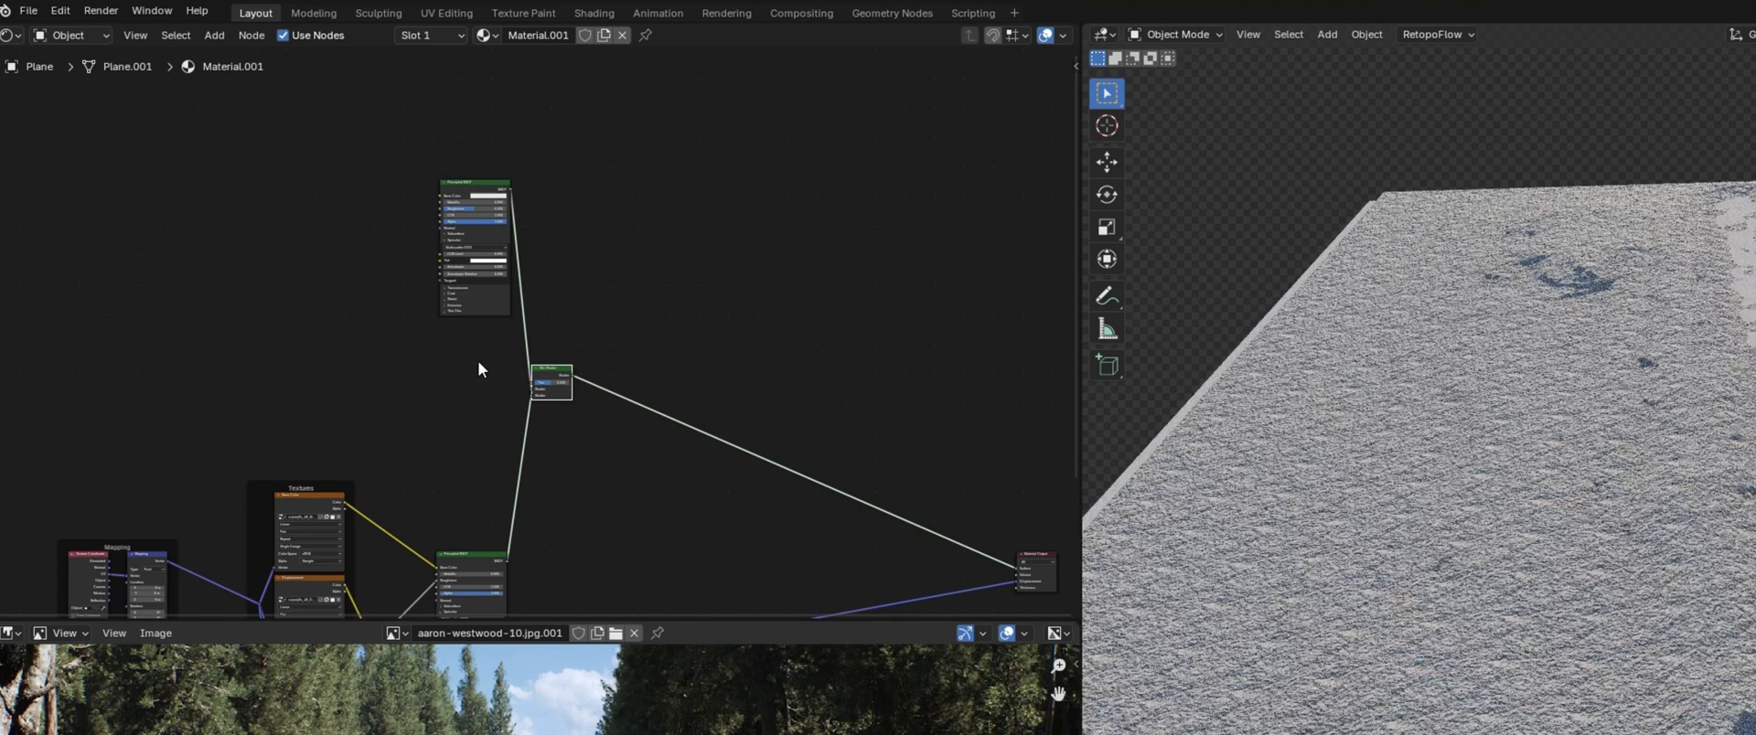
left_click_drag(549, 380, 689, 386)
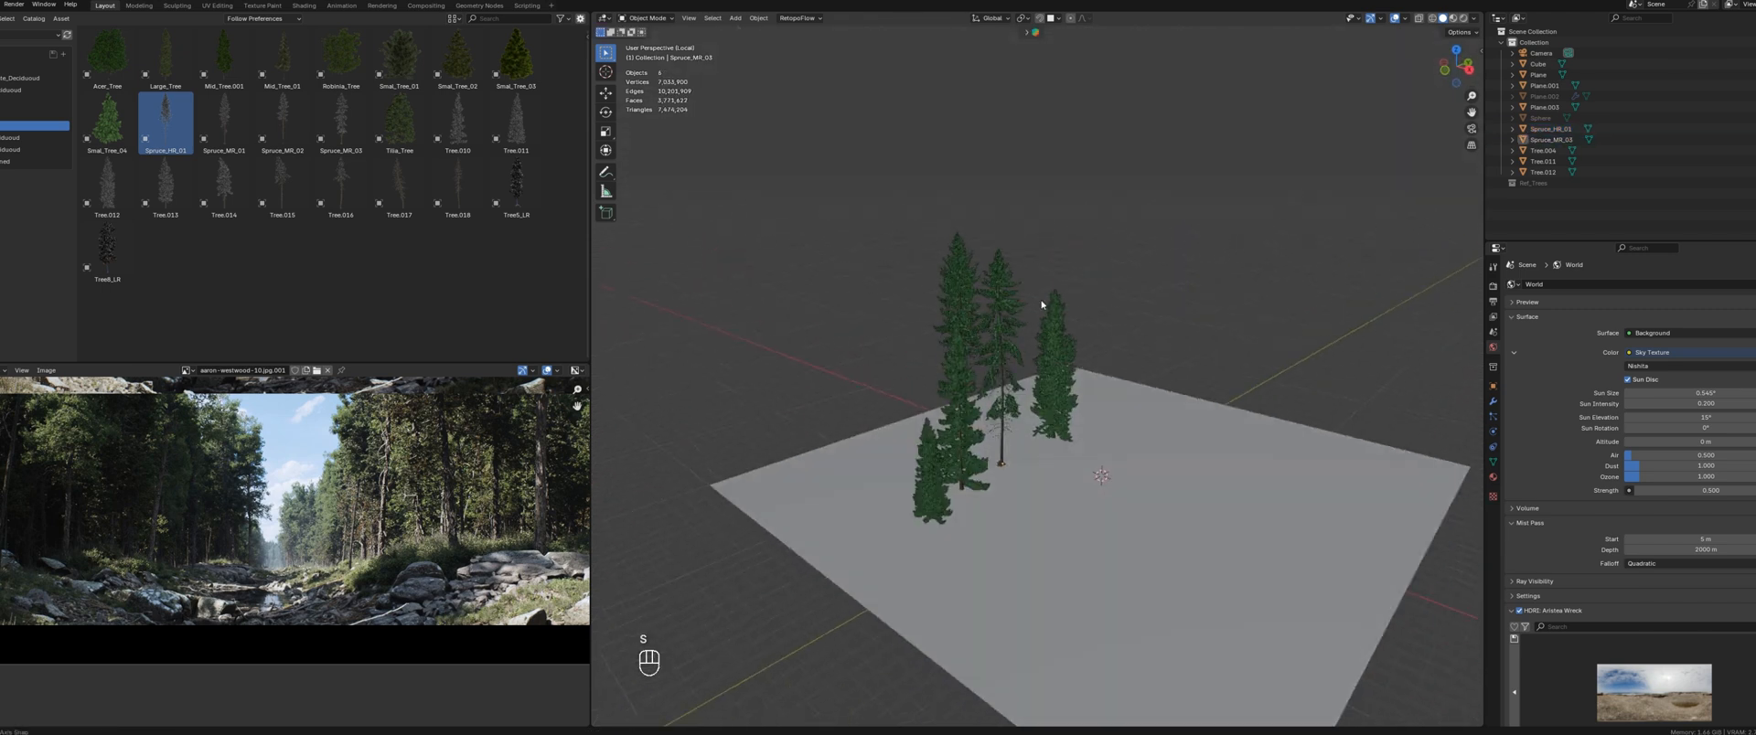
Step: Add another tree asset and move the small trees into a new 'Smal_tree' collection
left_click(1013, 447)
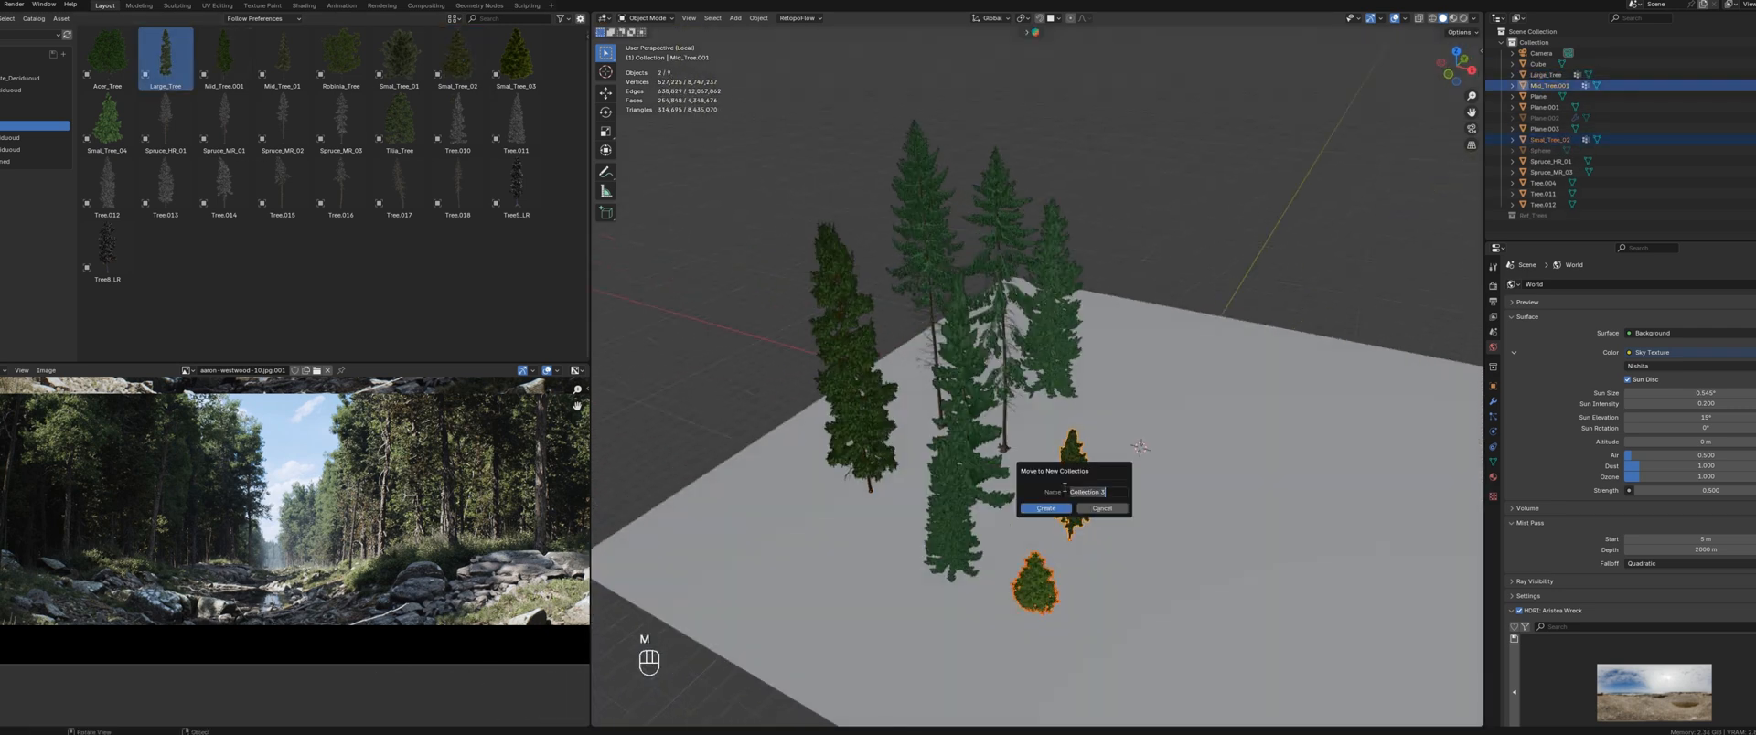
type("Smal_tree")
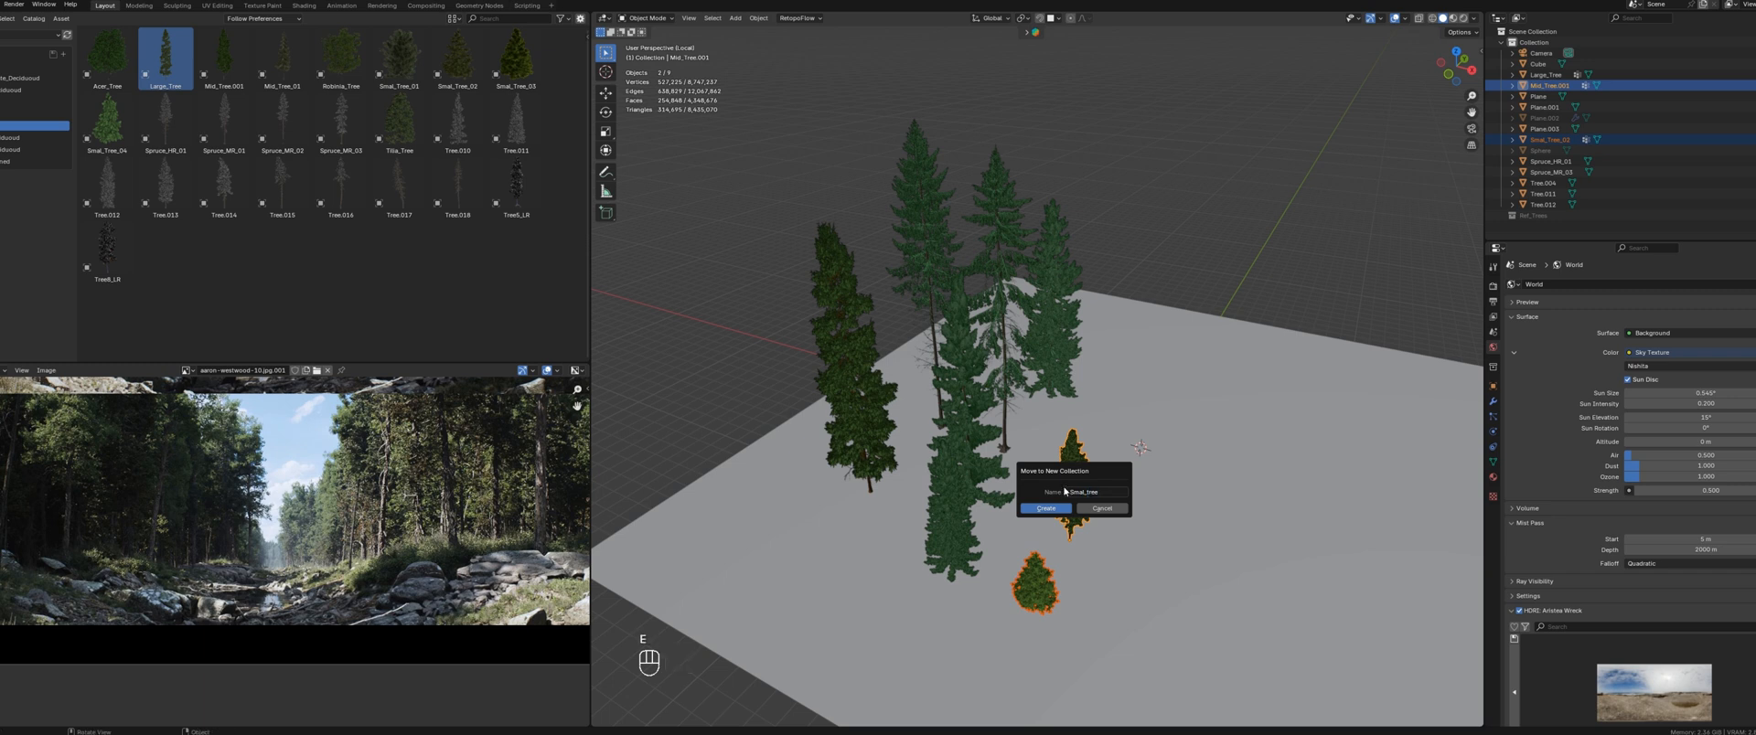
left_click(1043, 509)
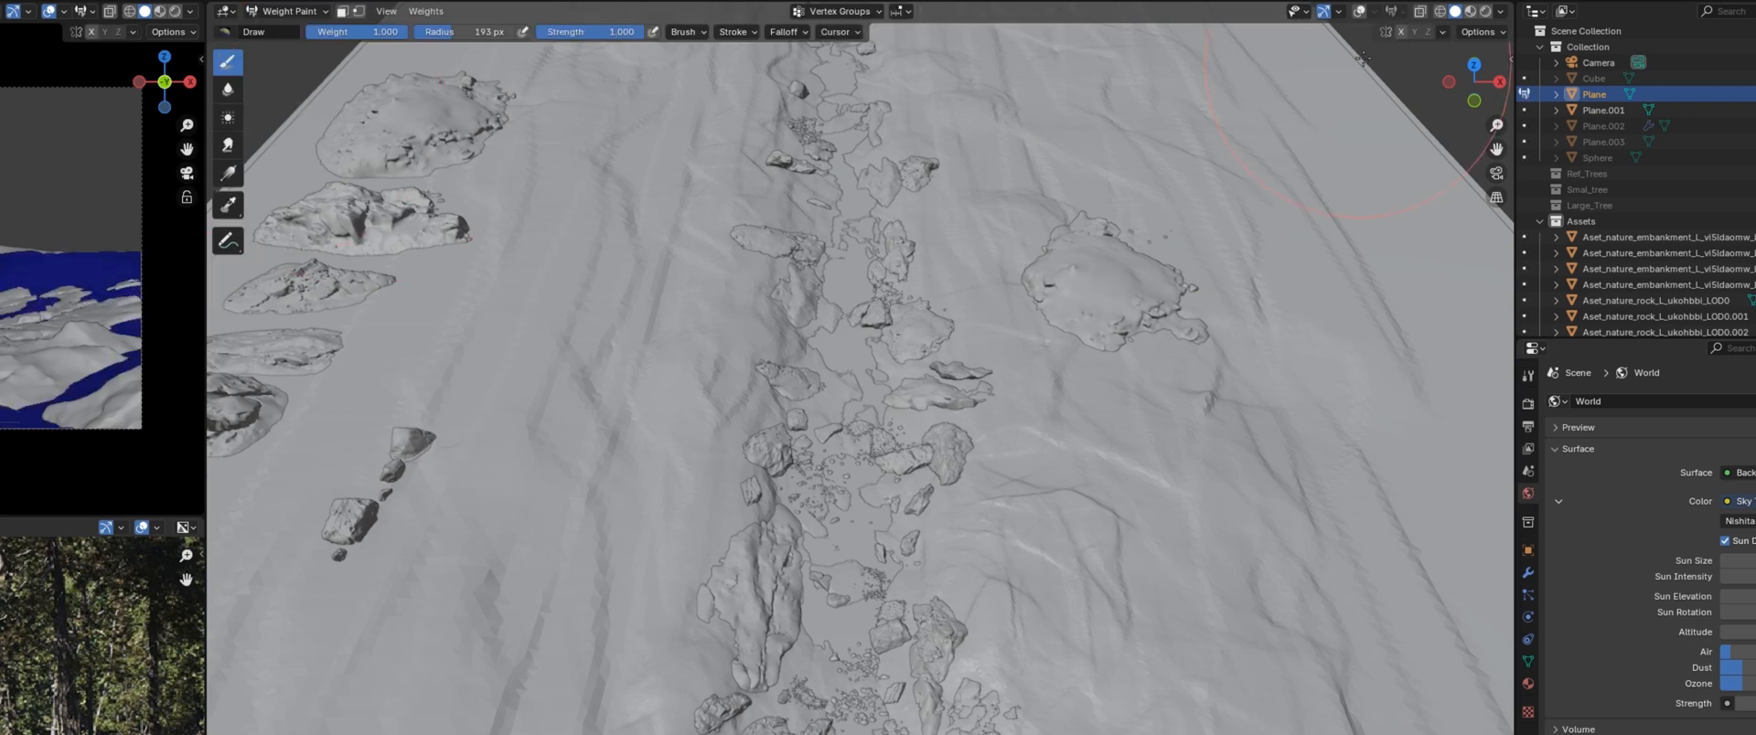
Step: Weight paint both banks, rename the vertex group 'Trees', and re-show Large_Tree
left_click(1402, 11)
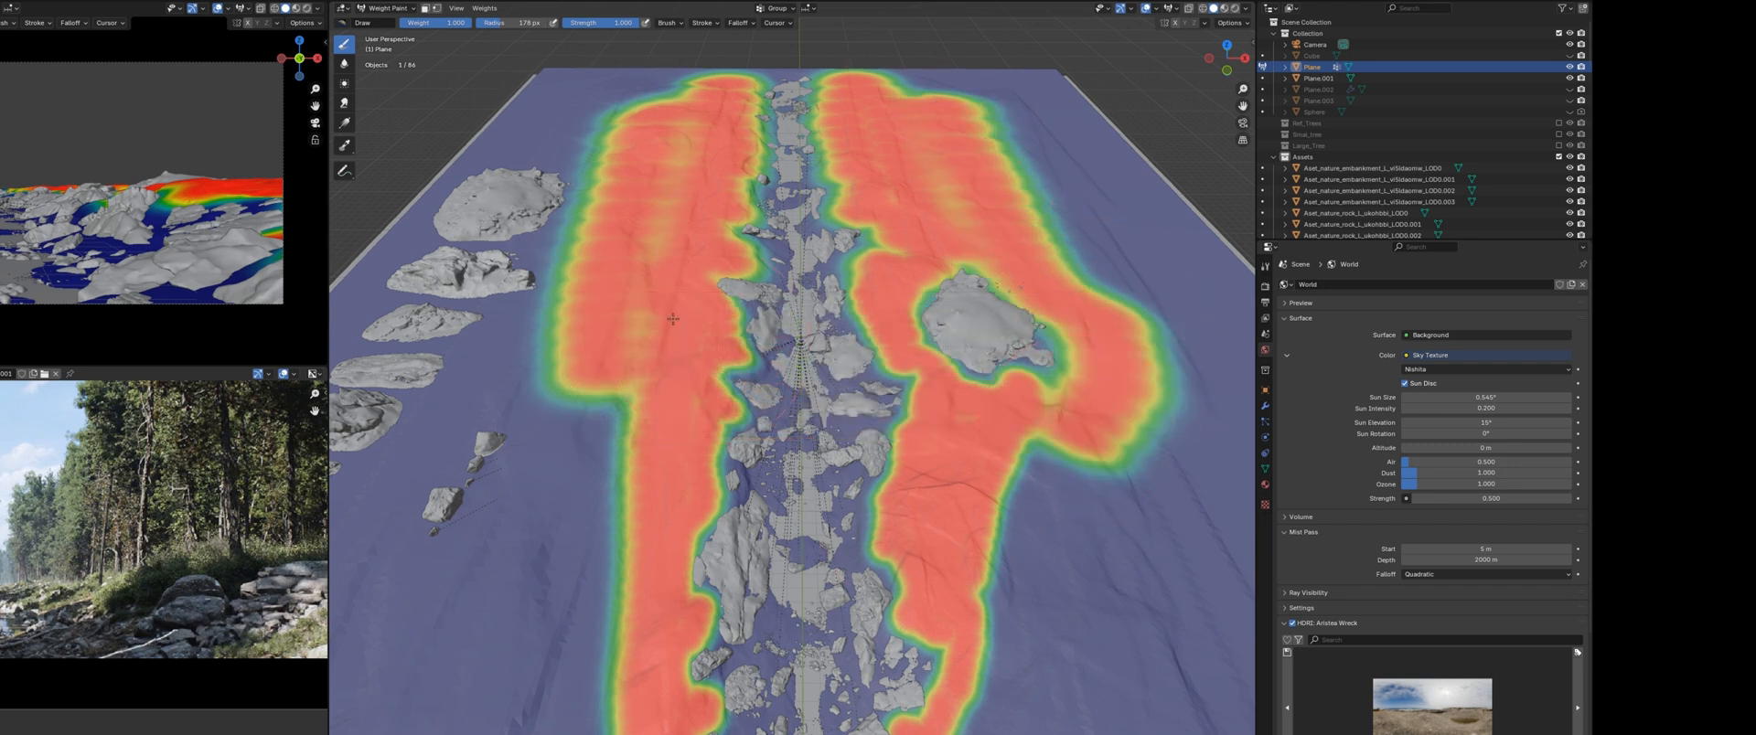
left_click(386, 8)
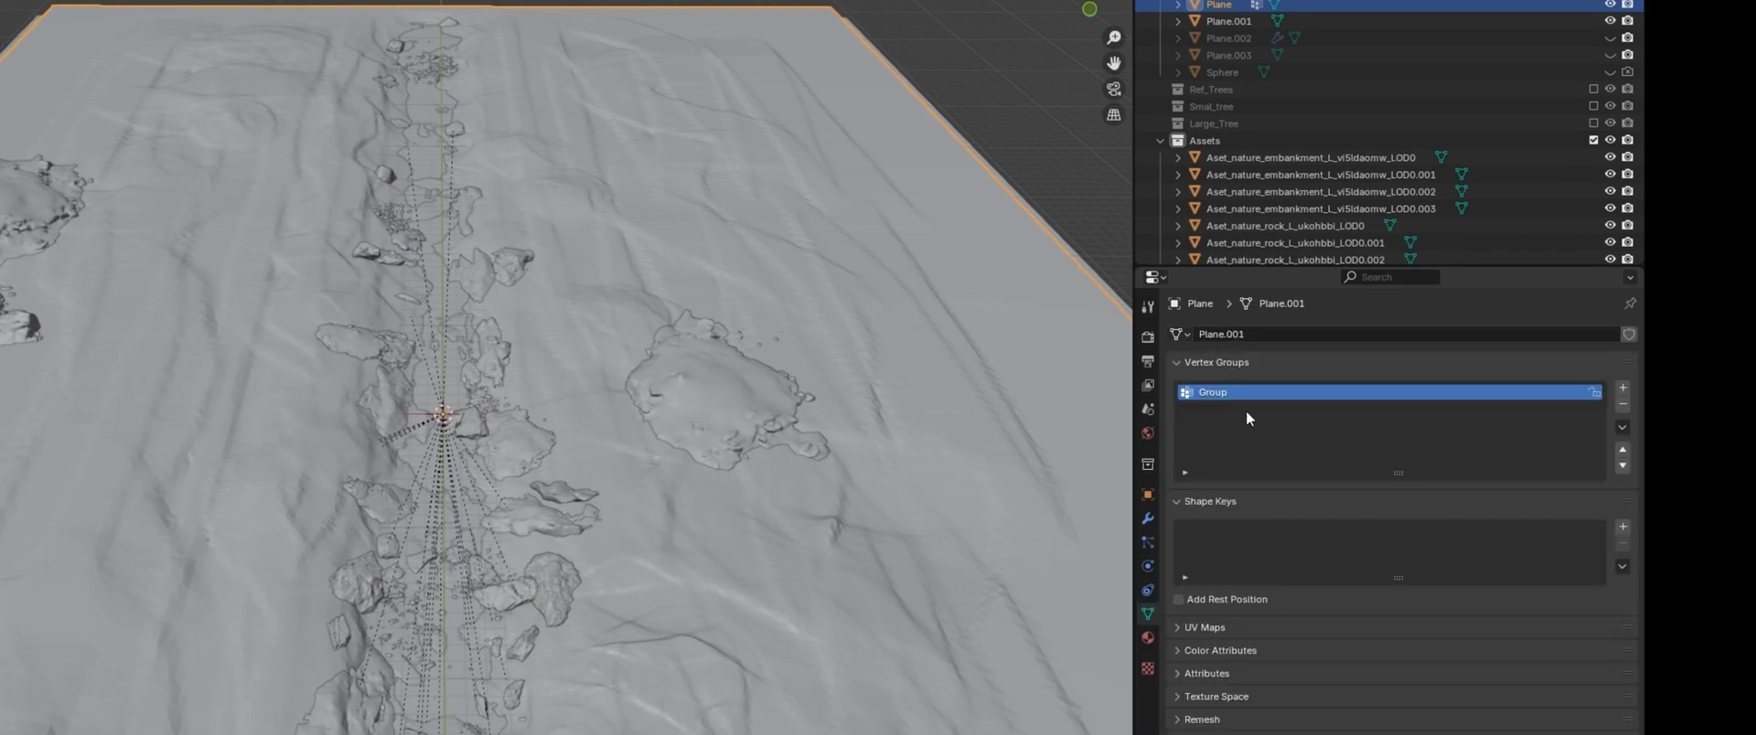
type("Trees")
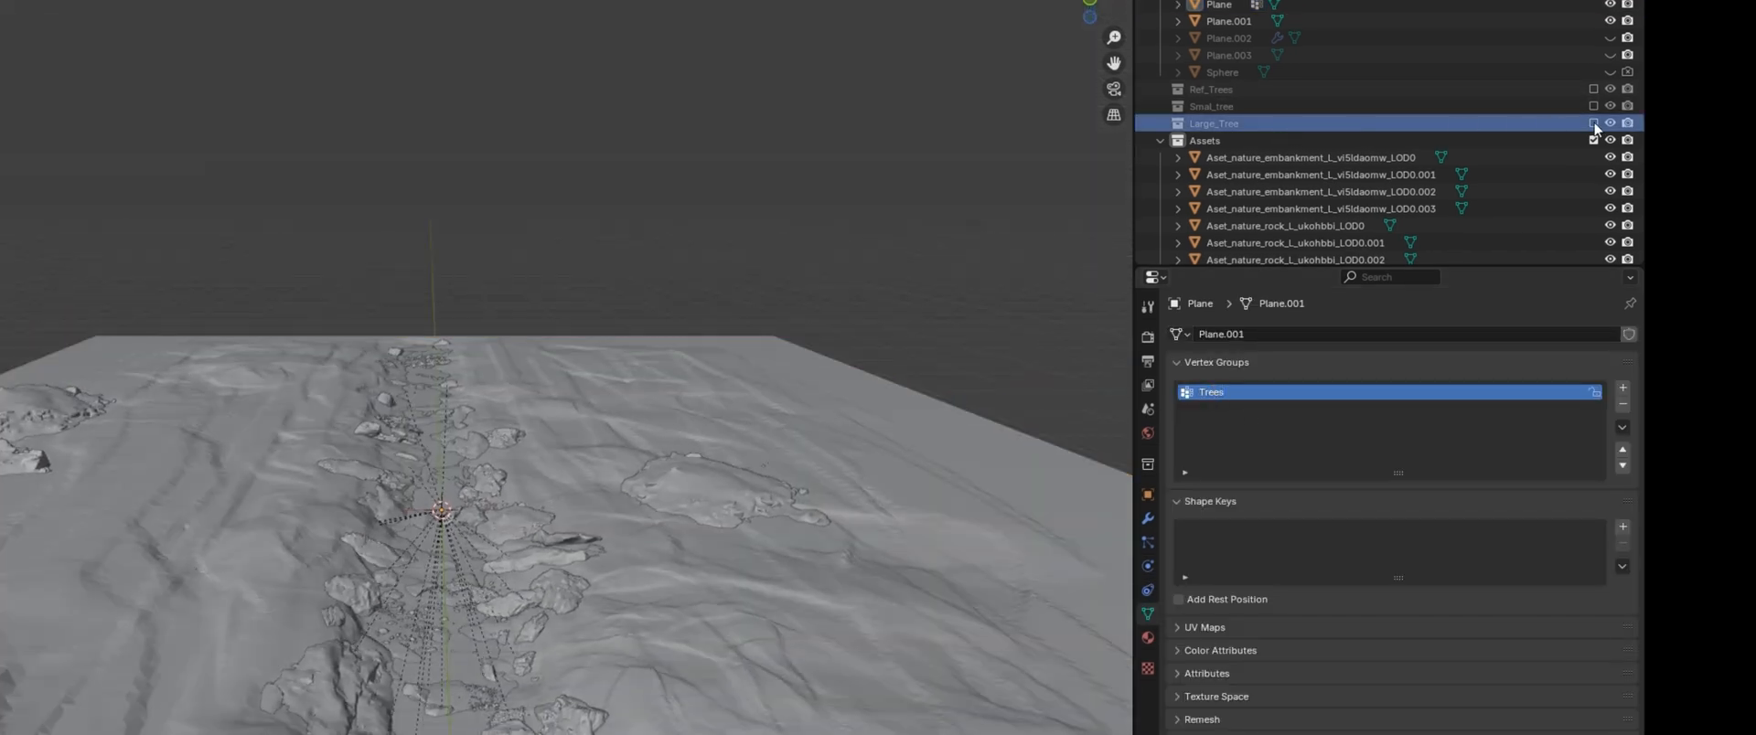
left_click(1593, 123)
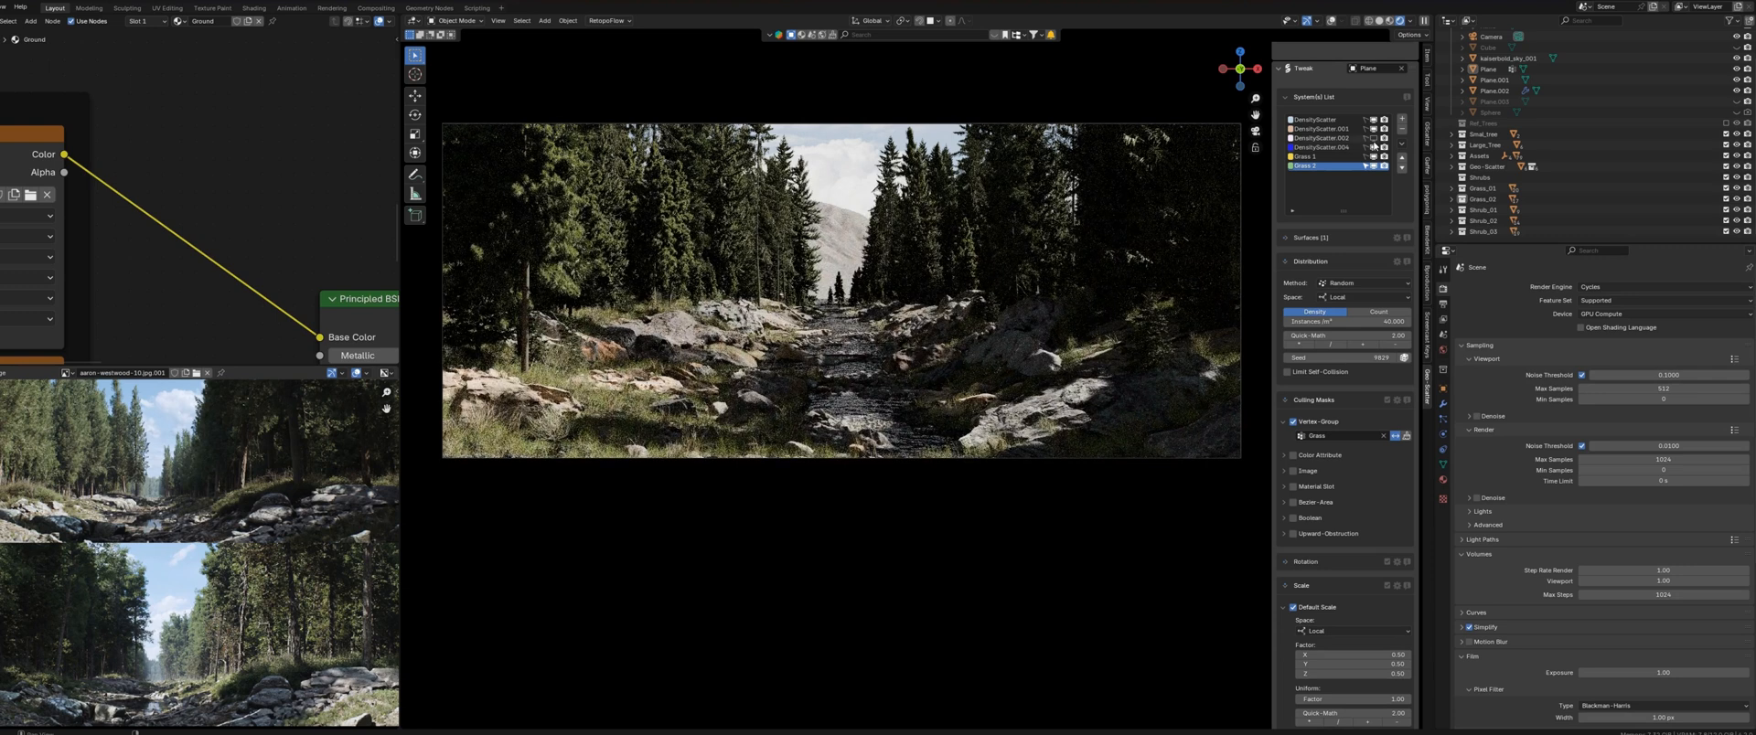
Step: Hide the trees and scatter the selected rock assets as a new system
left_click(1322, 138)
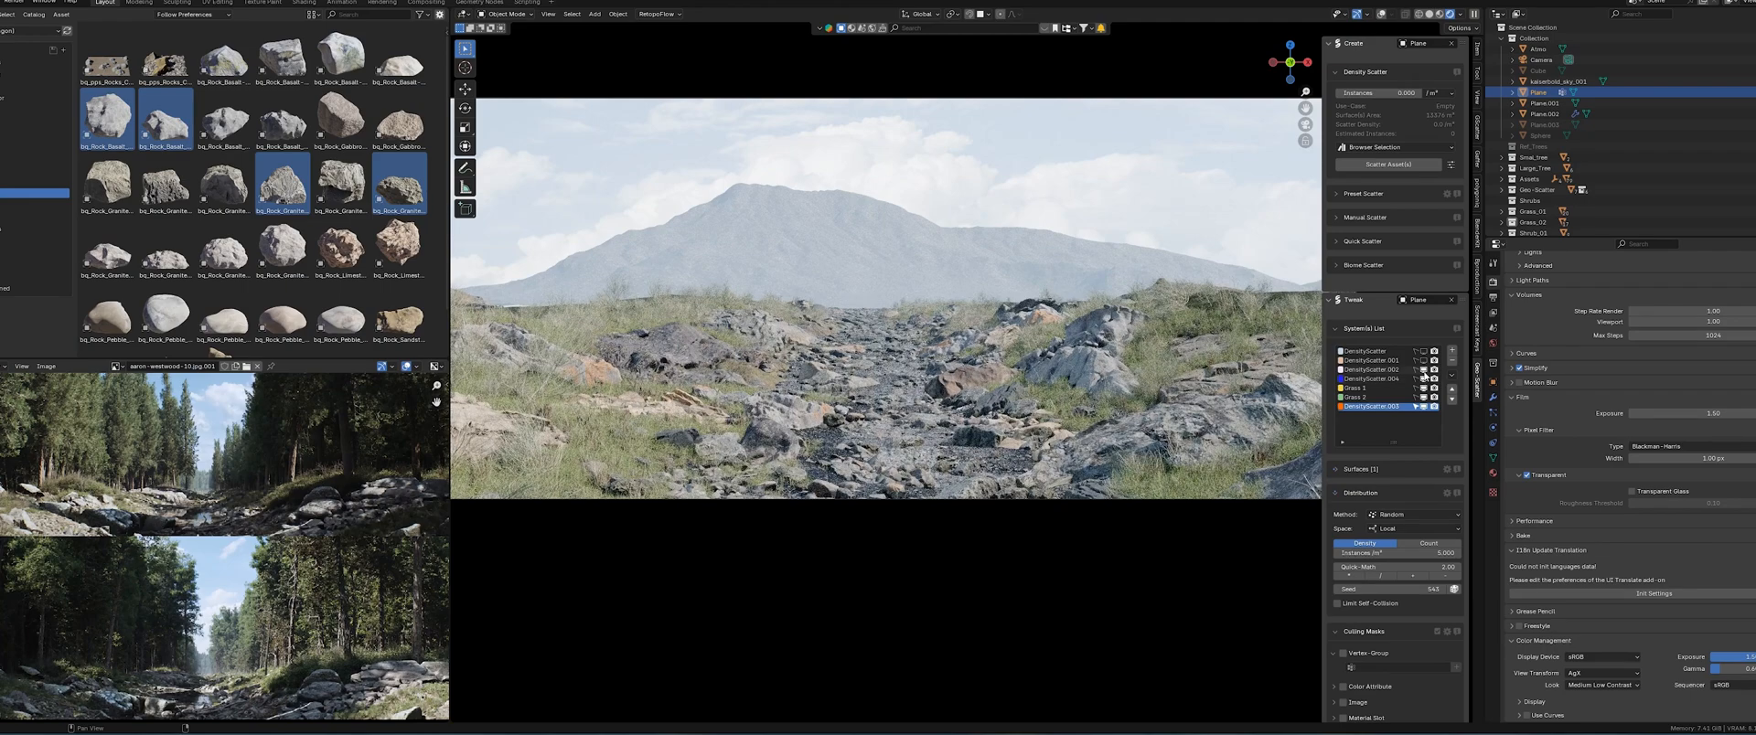
left_click(1366, 370)
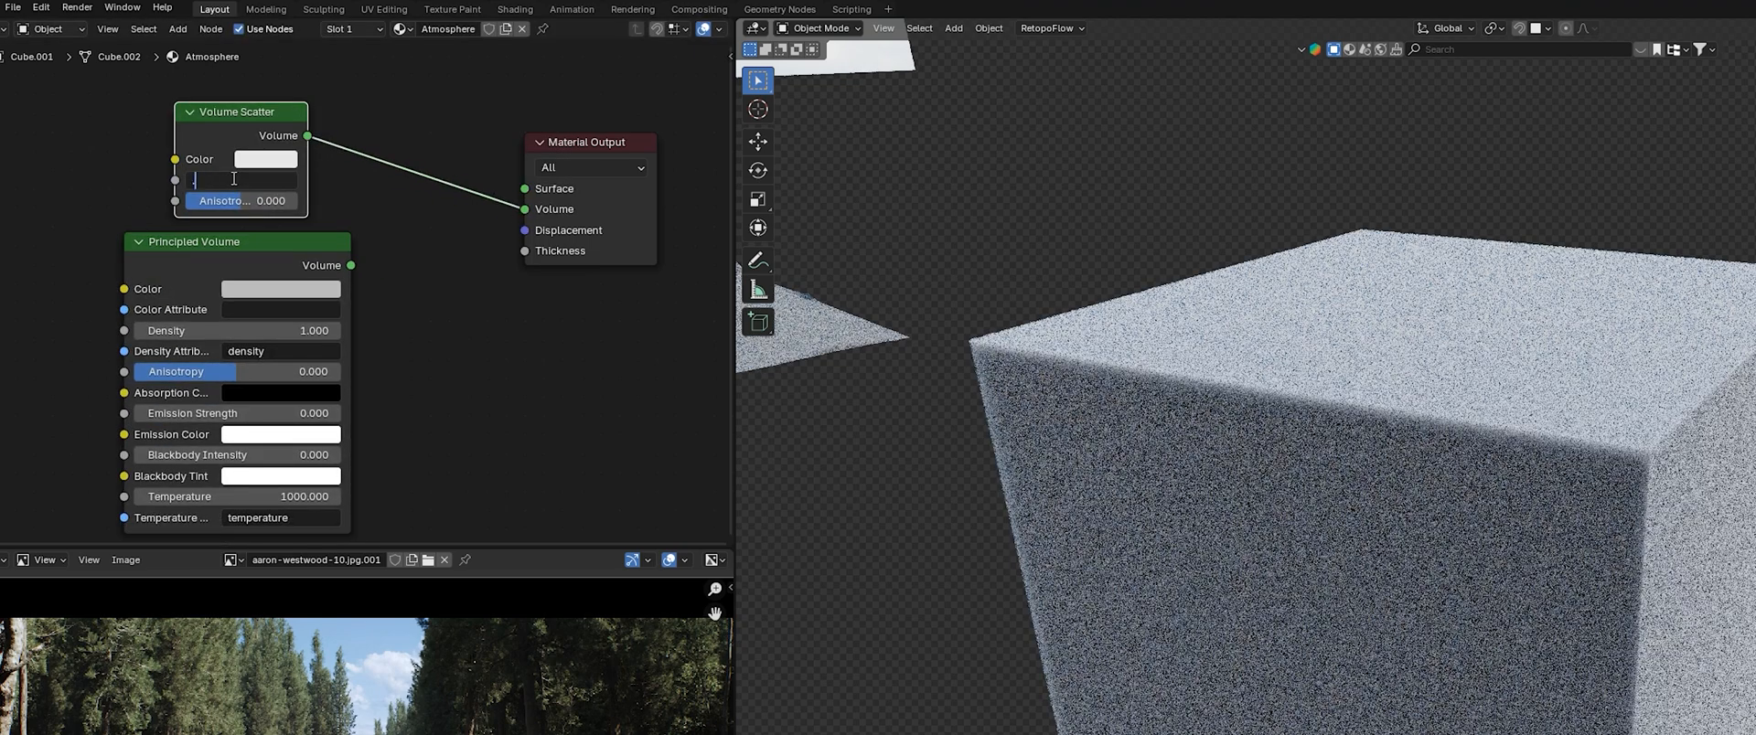
Step: Set the Volume Scatter density on the atmosphere material to 0.001
type("0.001")
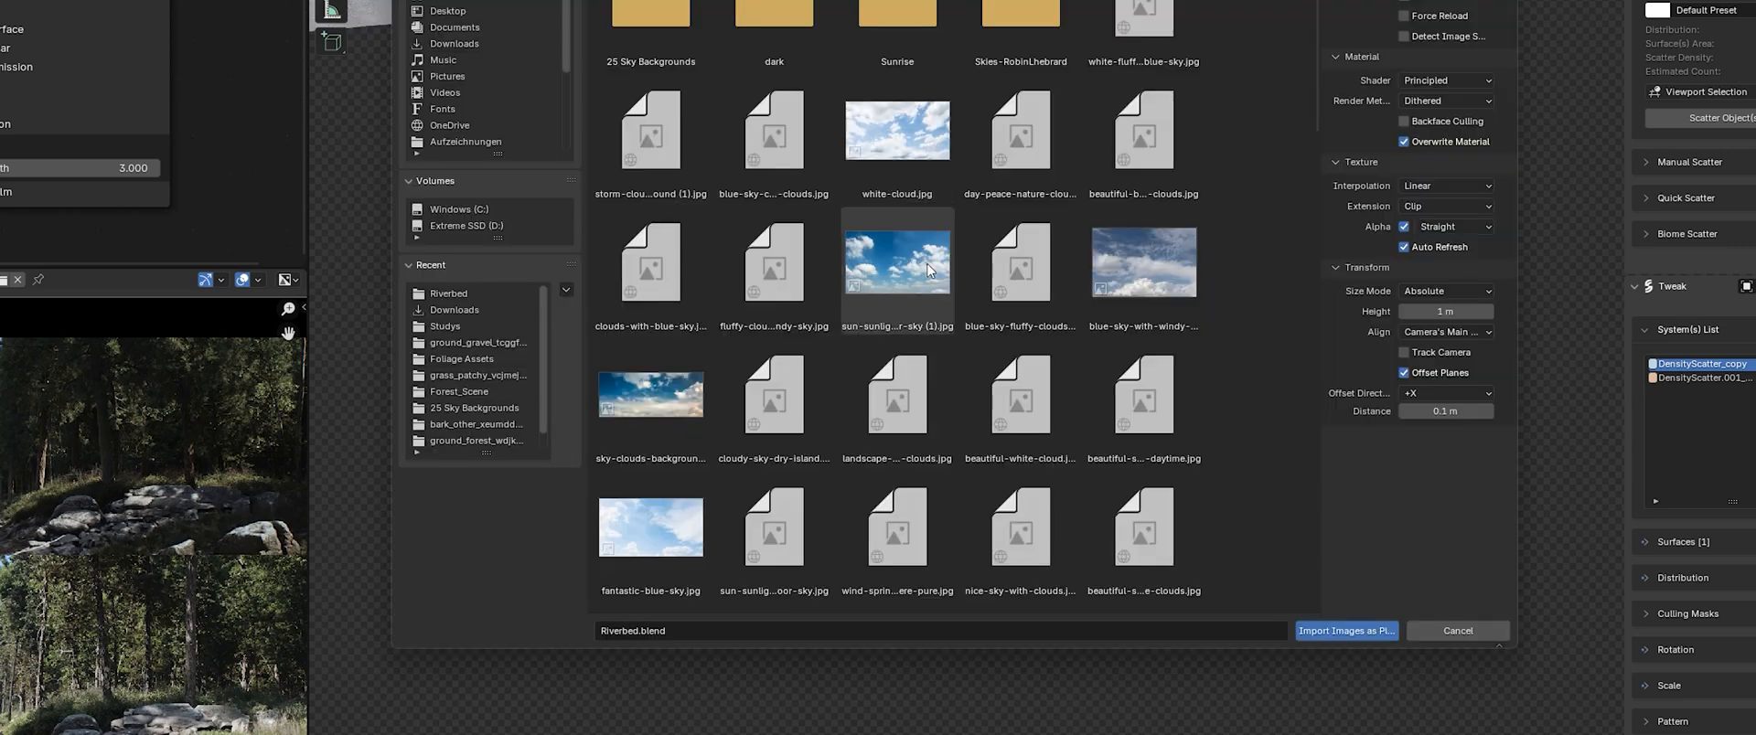
Step: Import a cloudy blue sky photo as an image plane
left_click(1346, 630)
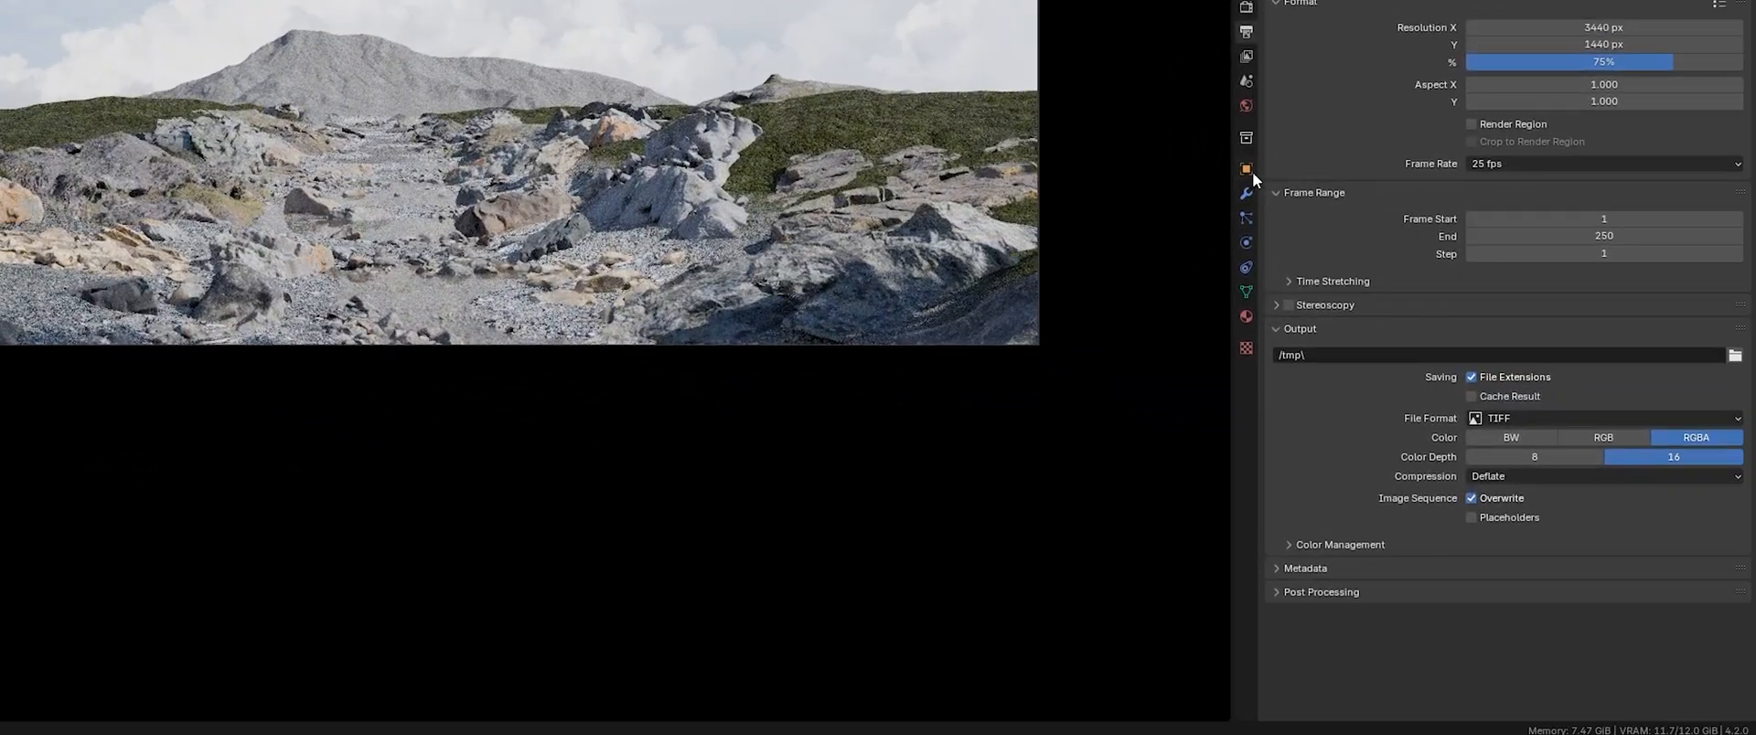
Step: Uncheck Shadow under the sky plane's Ray Visibility in Object Properties
left_click(1246, 169)
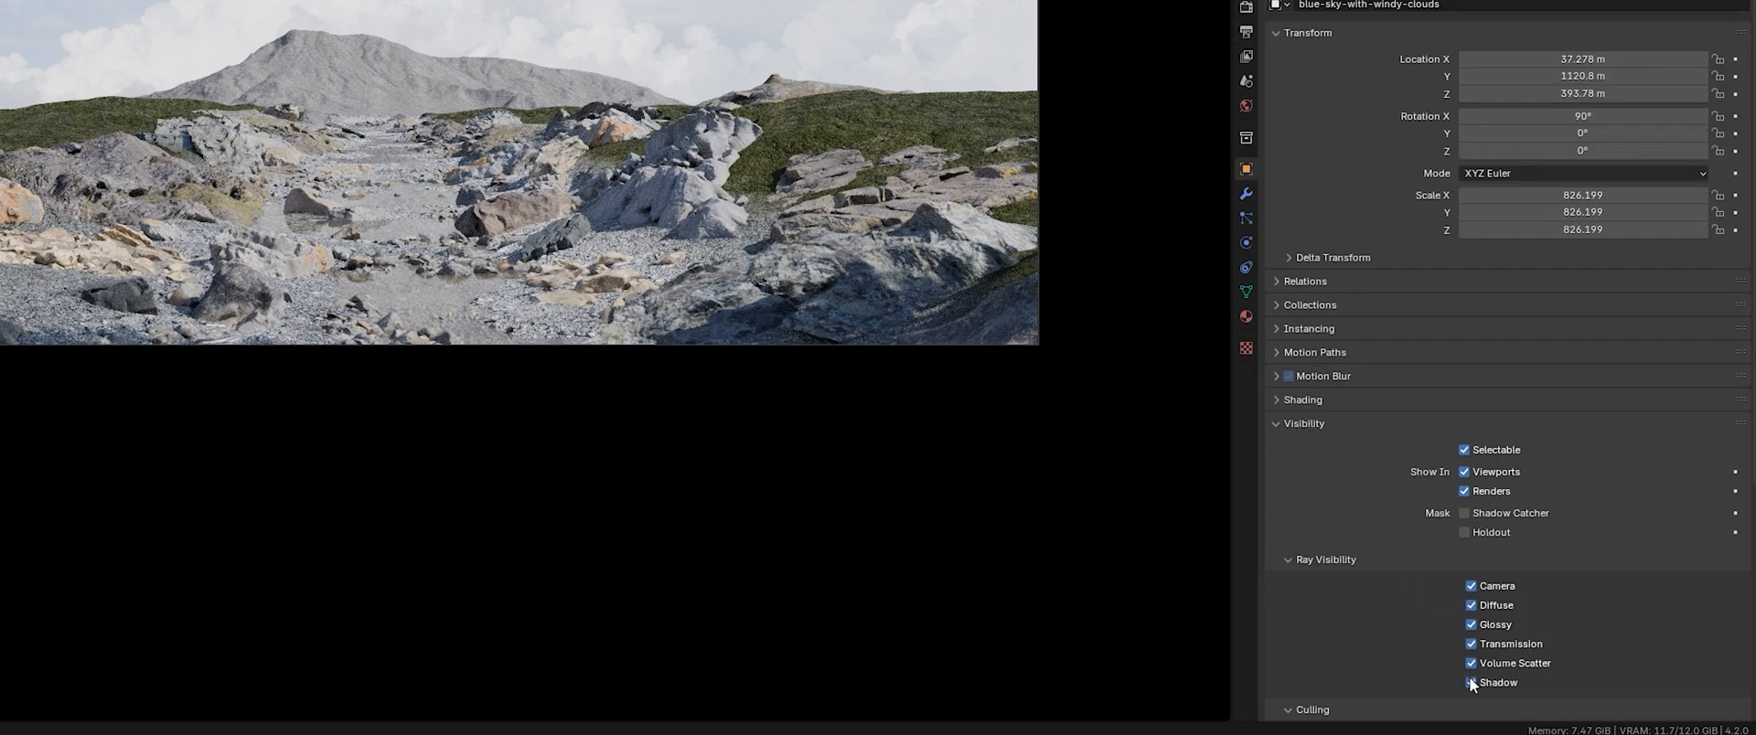
left_click(1472, 683)
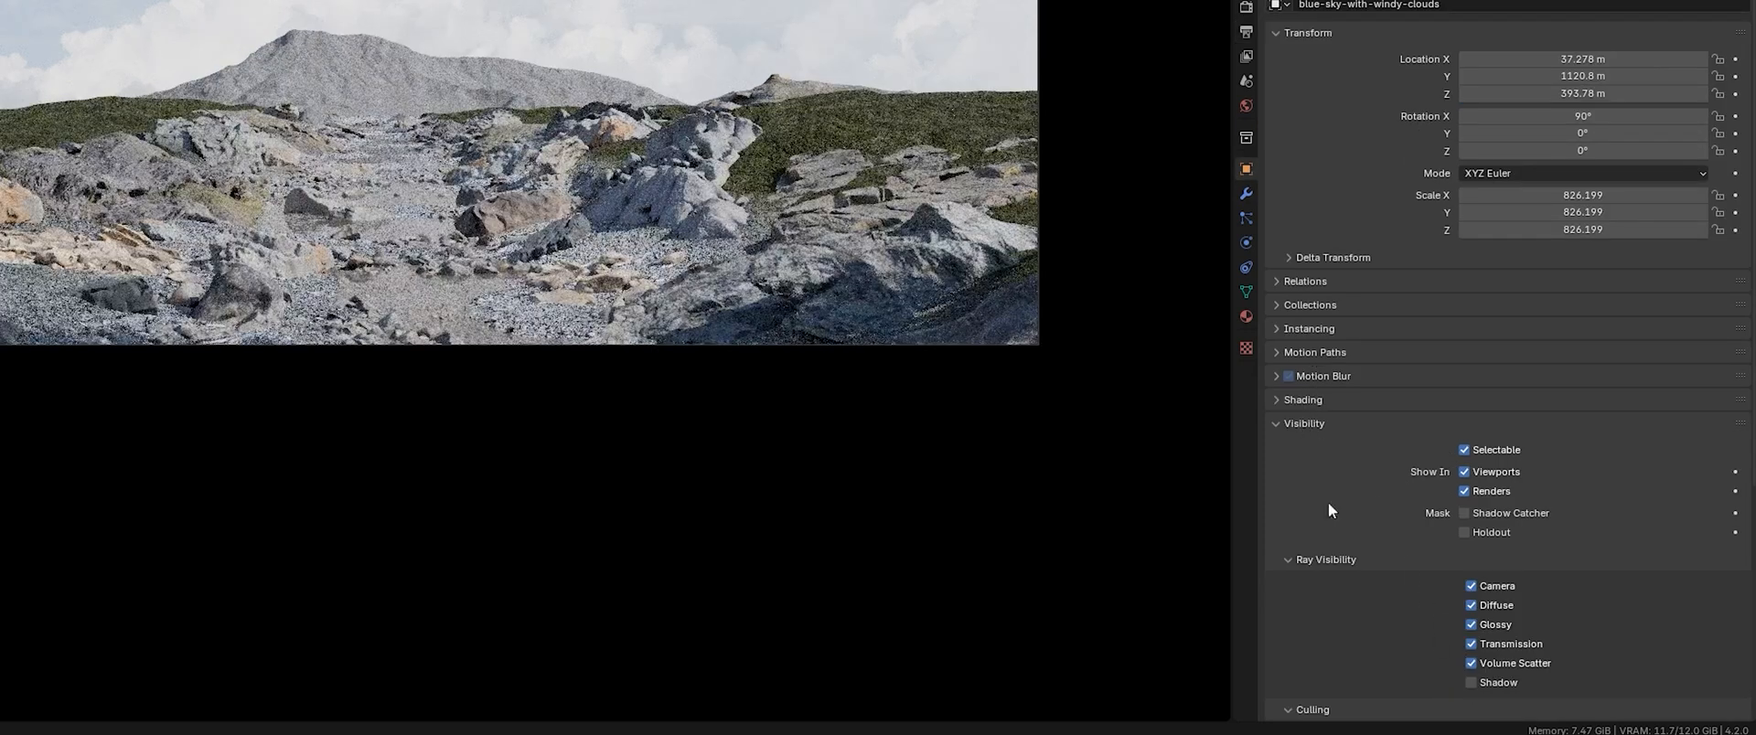
left_click(1301, 423)
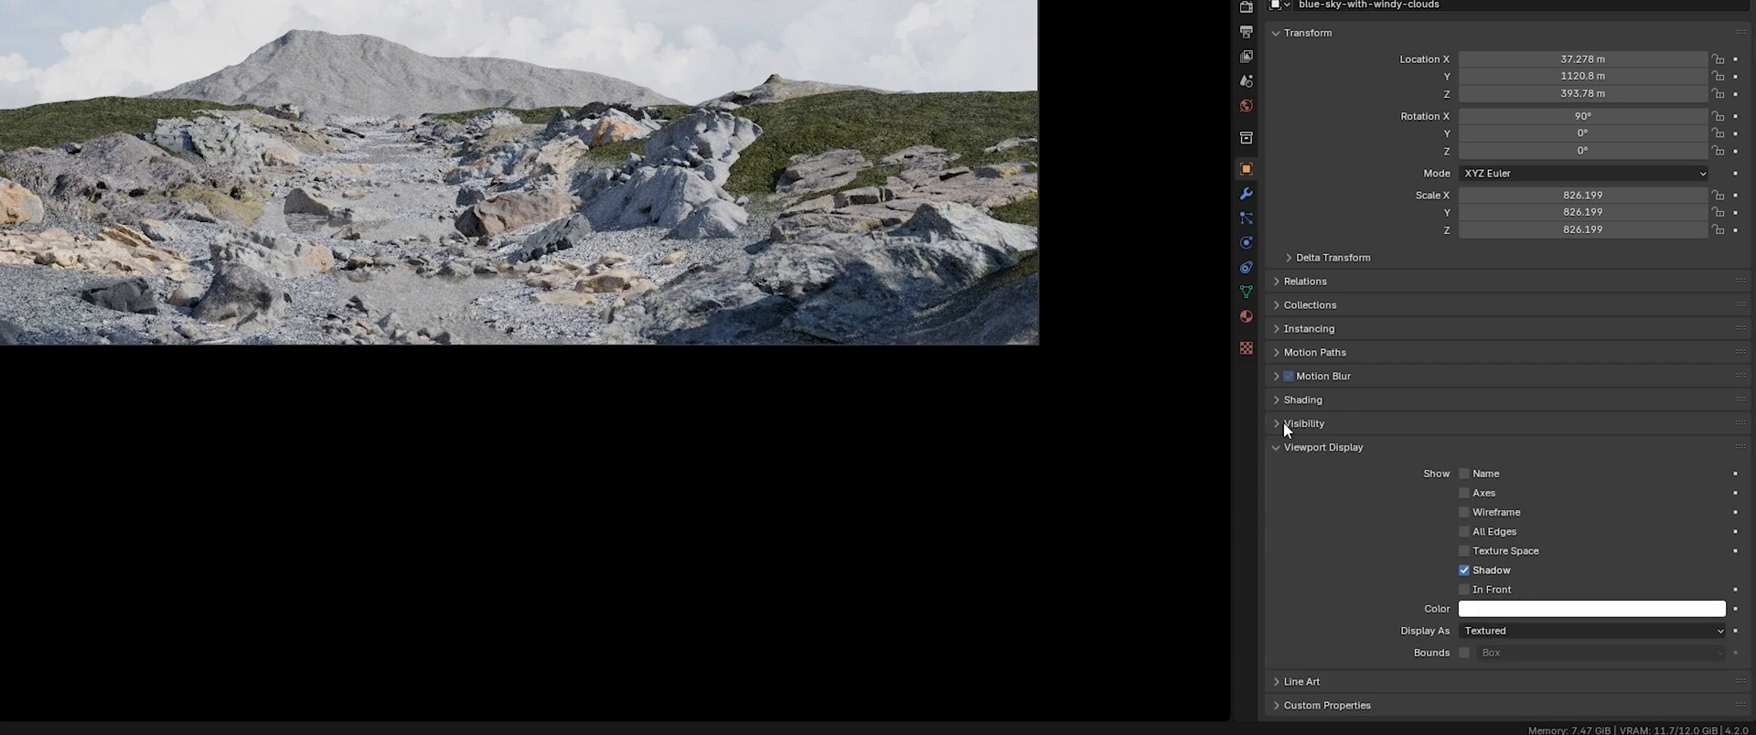